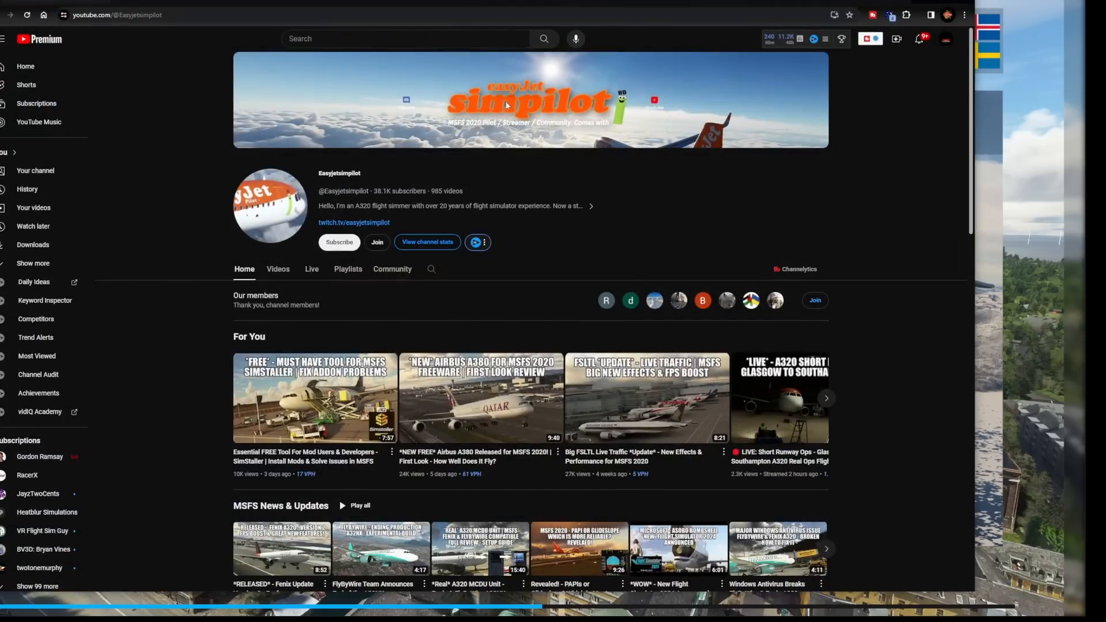
pyautogui.moveTo(564, 181)
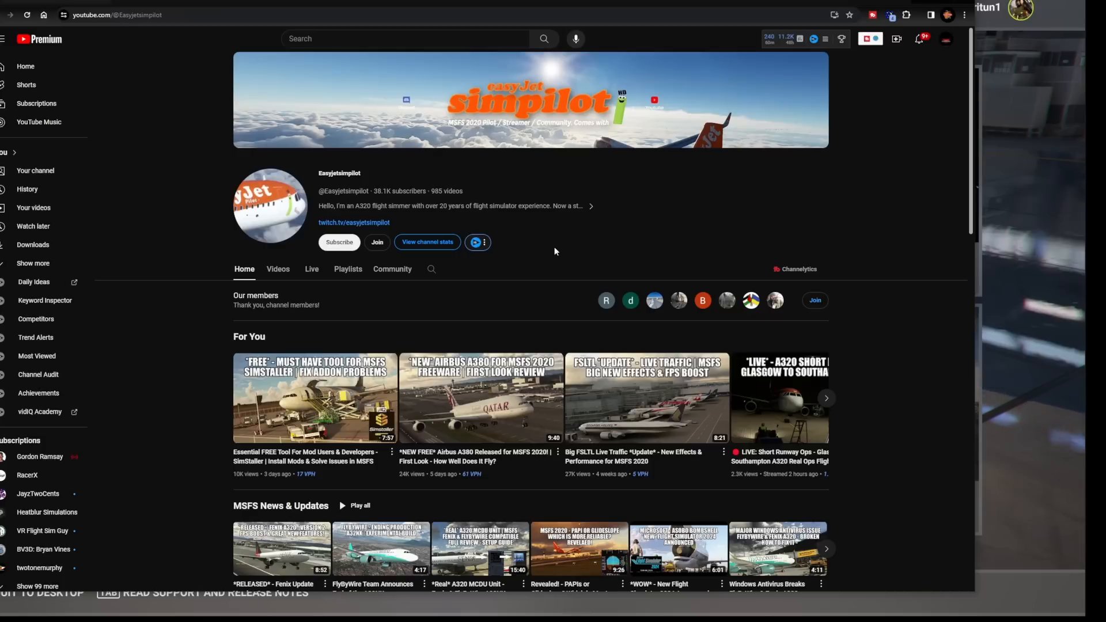
pyautogui.moveTo(829, 128)
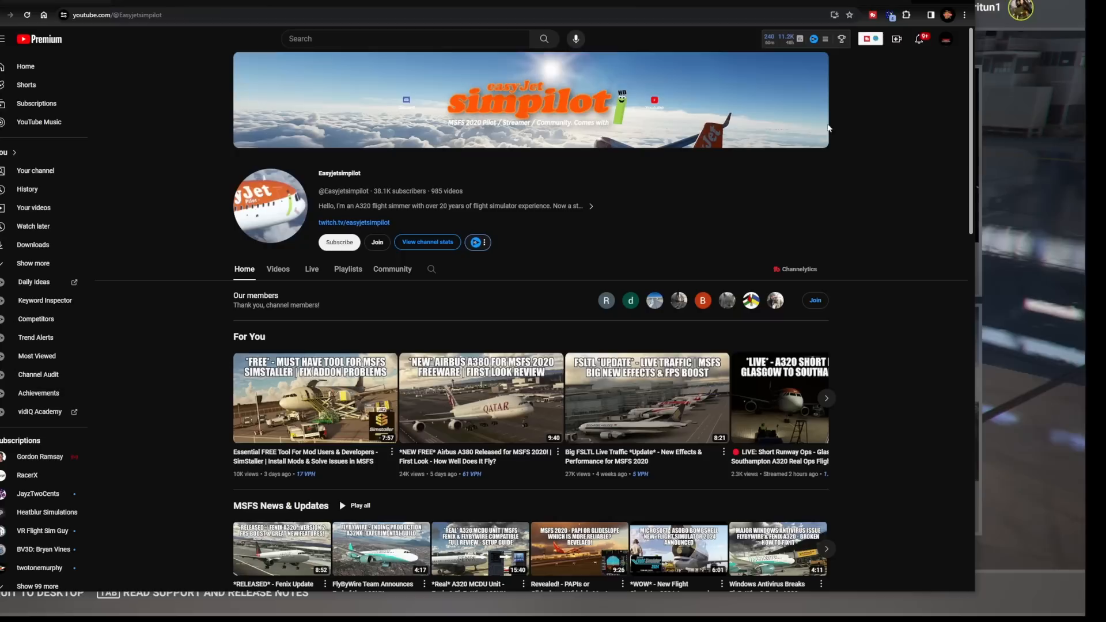
pyautogui.moveTo(818, 161)
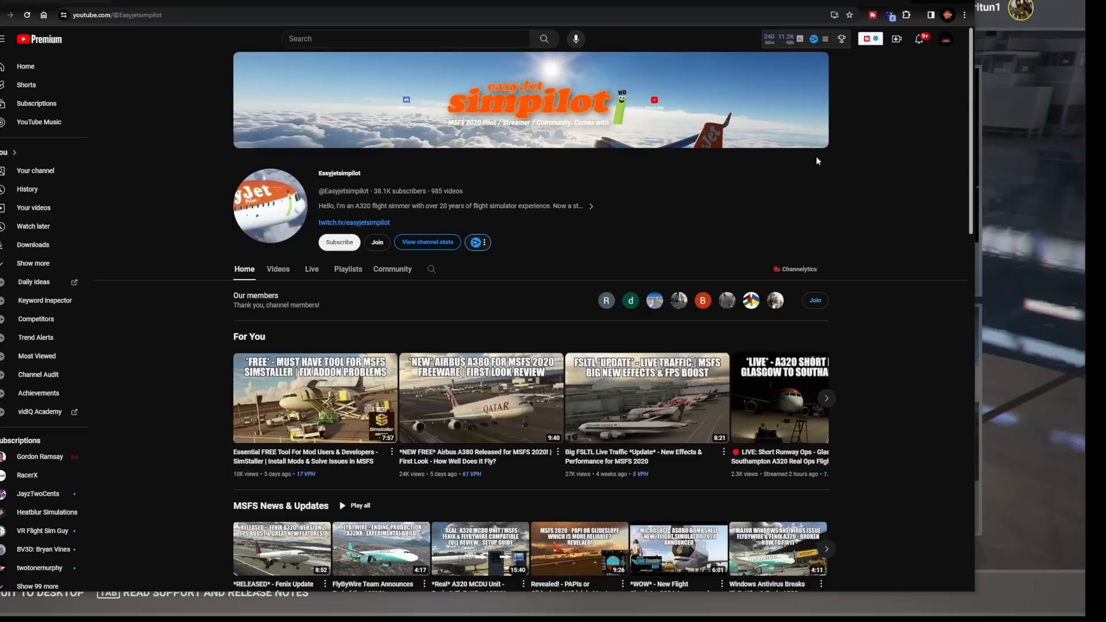
pyautogui.moveTo(917, 59)
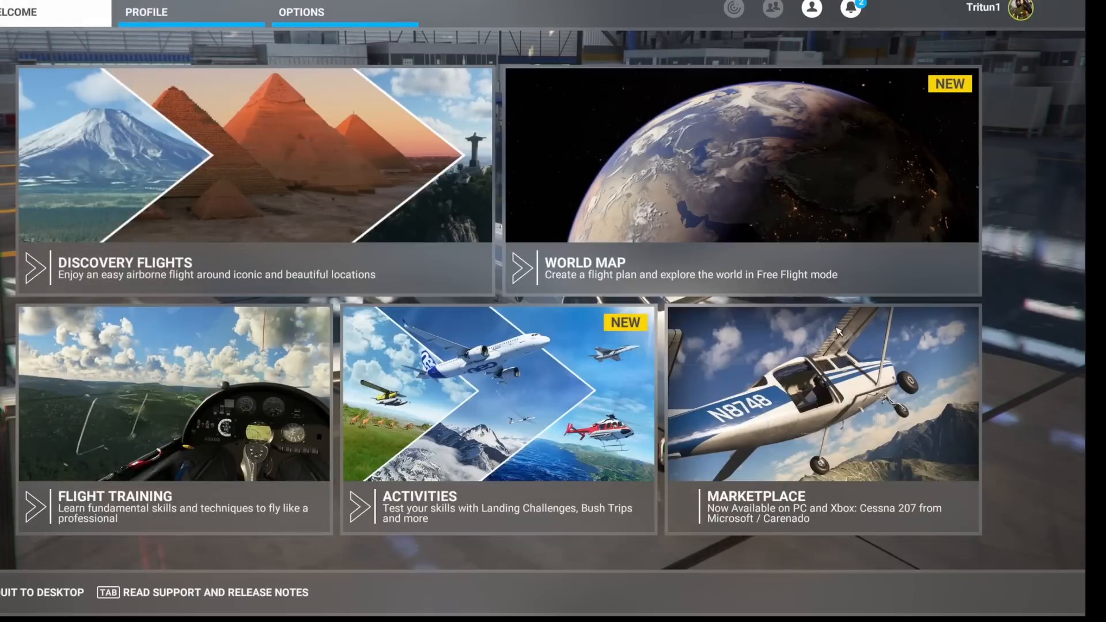
pyautogui.moveTo(577, 259)
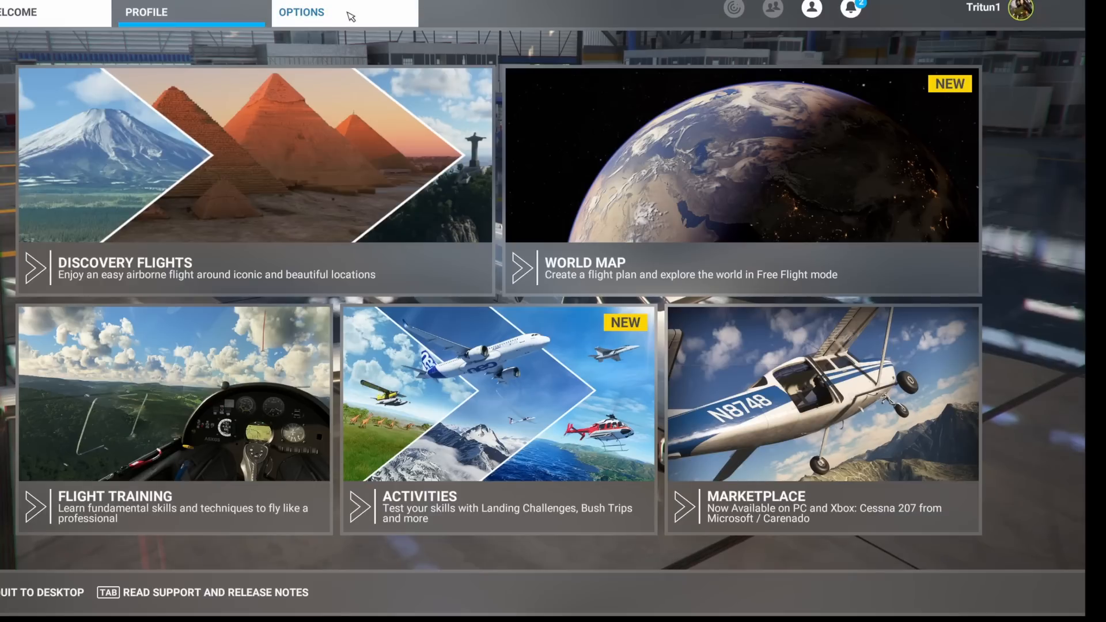
# Step: Bring up the simulator's General Options, landing on the Graphics settings for PC
pyautogui.click(300, 11)
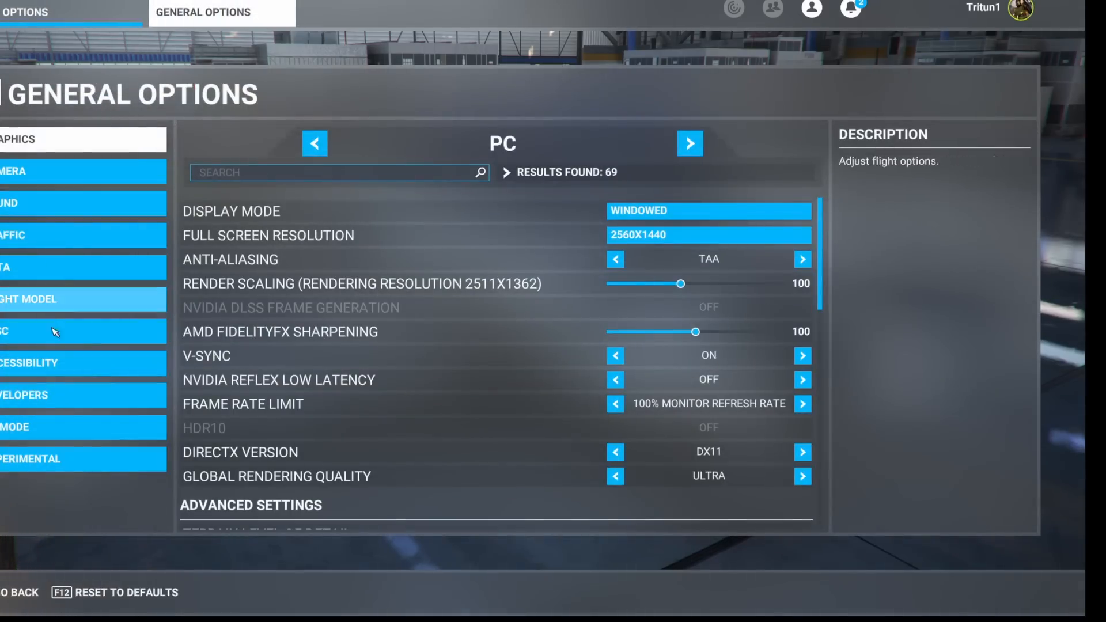
# Step: Switch Rolling Cache to ON in the Data settings
pyautogui.click(7, 267)
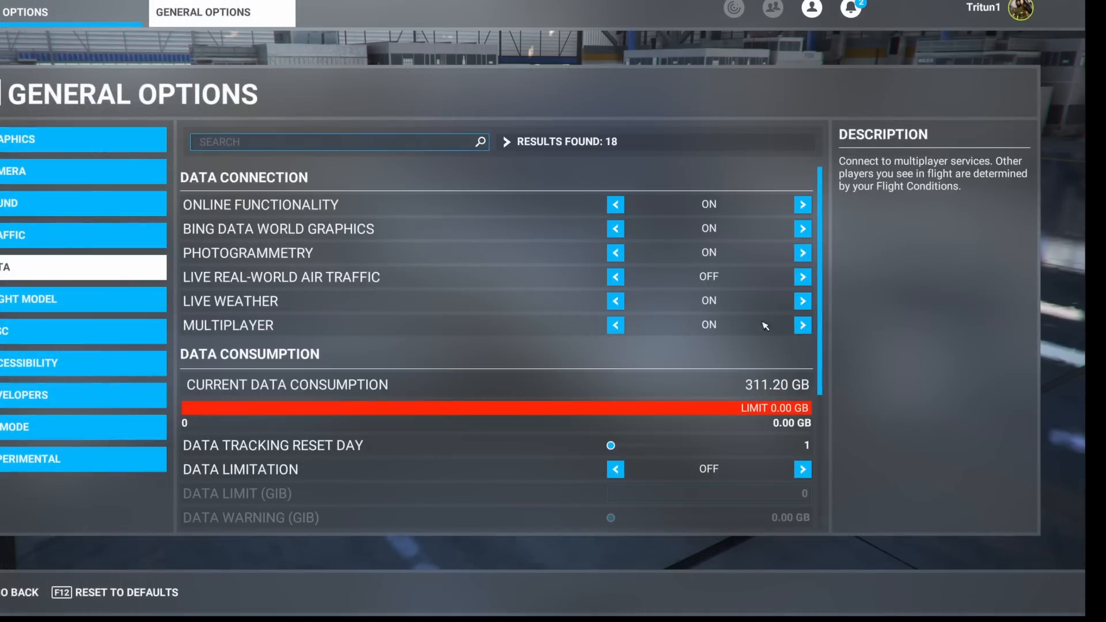
pyautogui.scroll(-3)
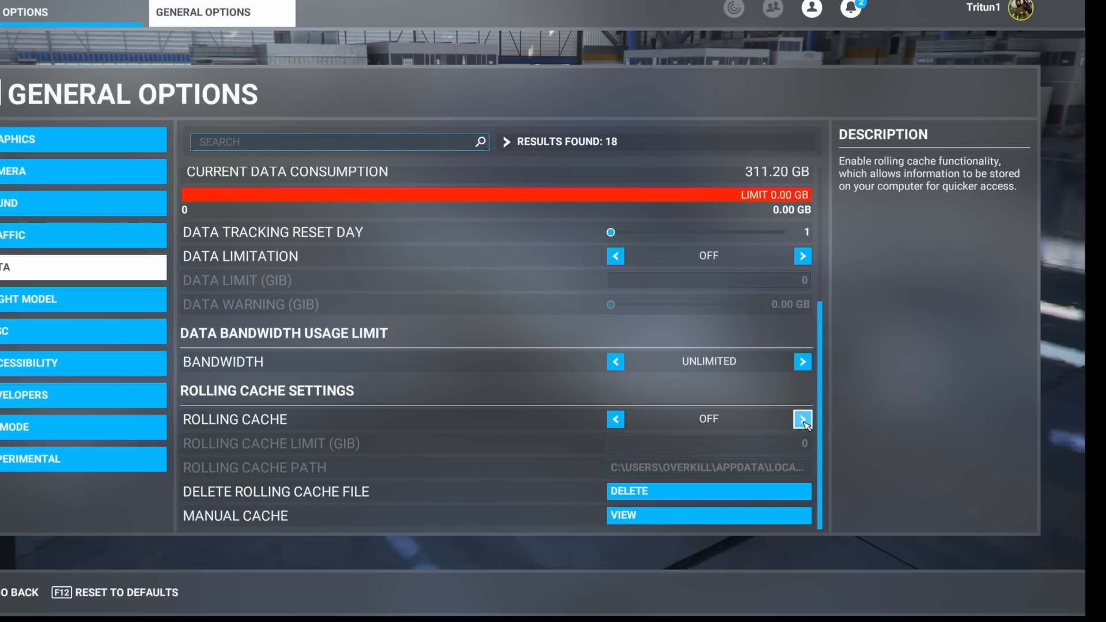
pyautogui.click(801, 420)
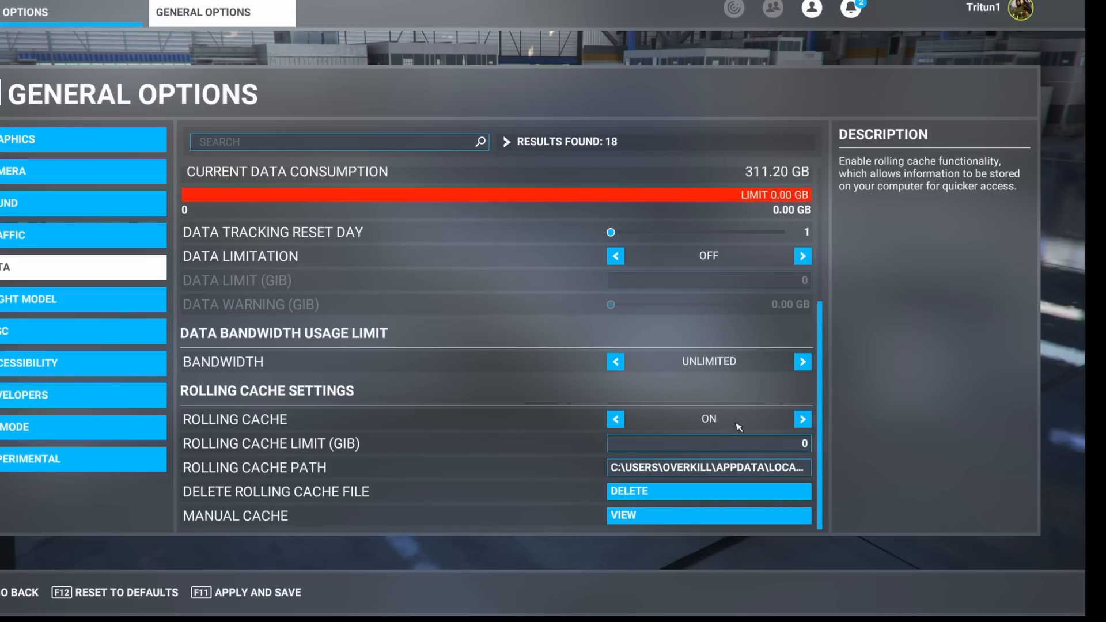
# Step: Enter a rolling cache limit of 10 GB
pyautogui.click(707, 443)
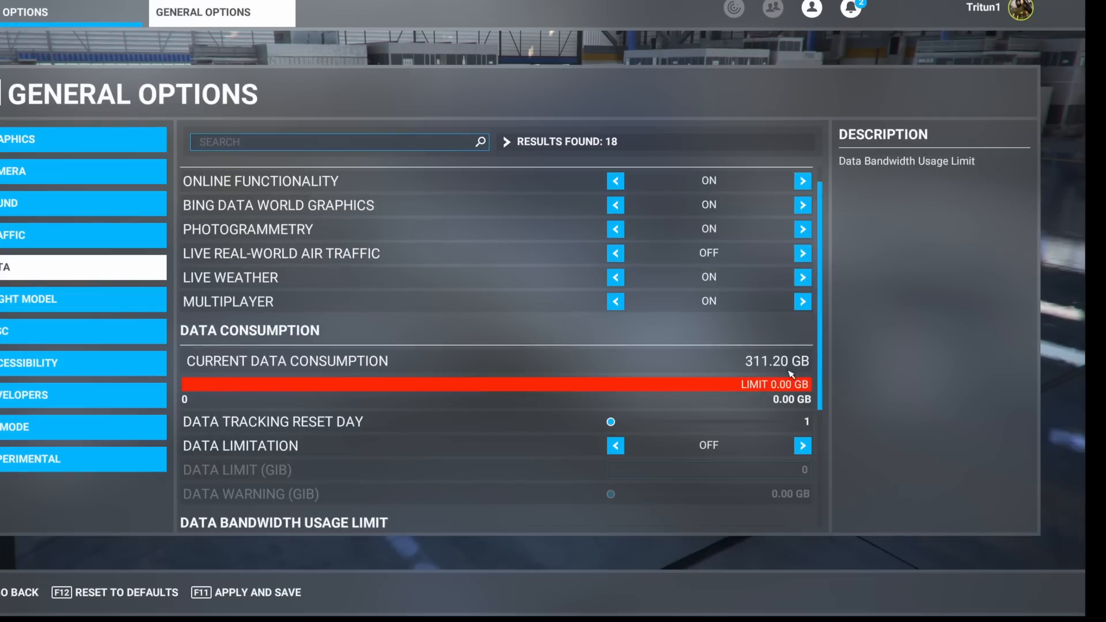
pyautogui.scroll(-3)
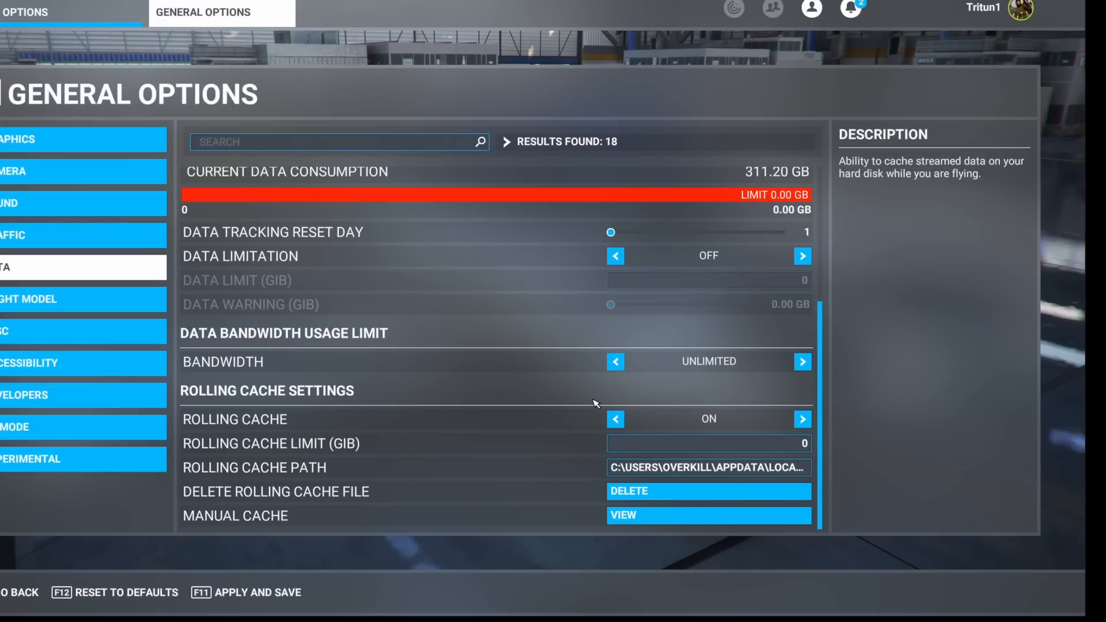
pyautogui.click(707, 443)
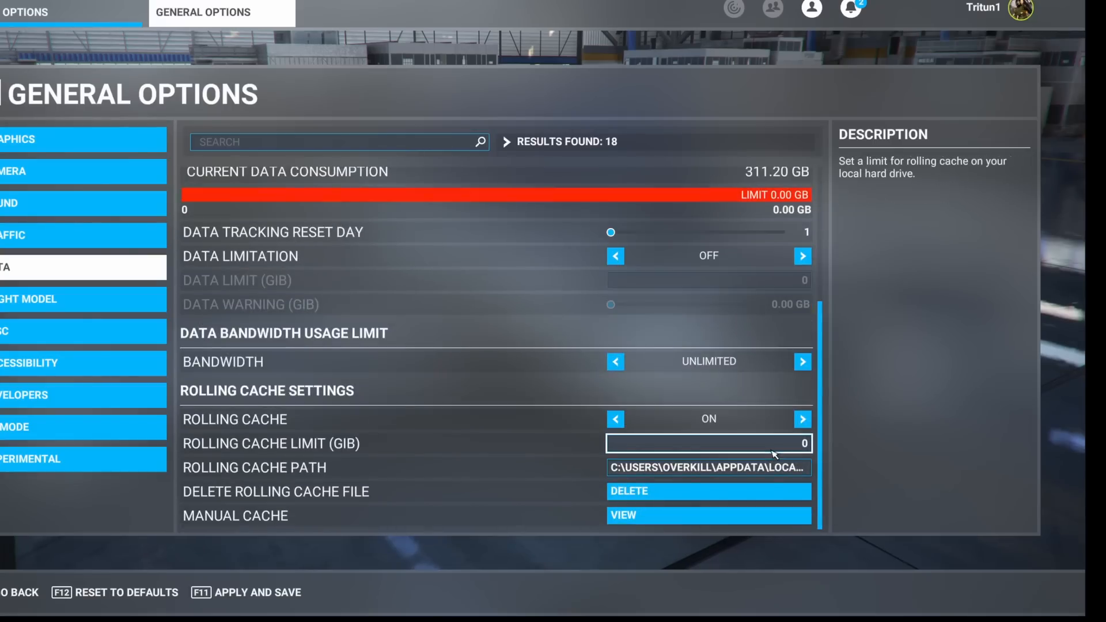
pyautogui.click(709, 443)
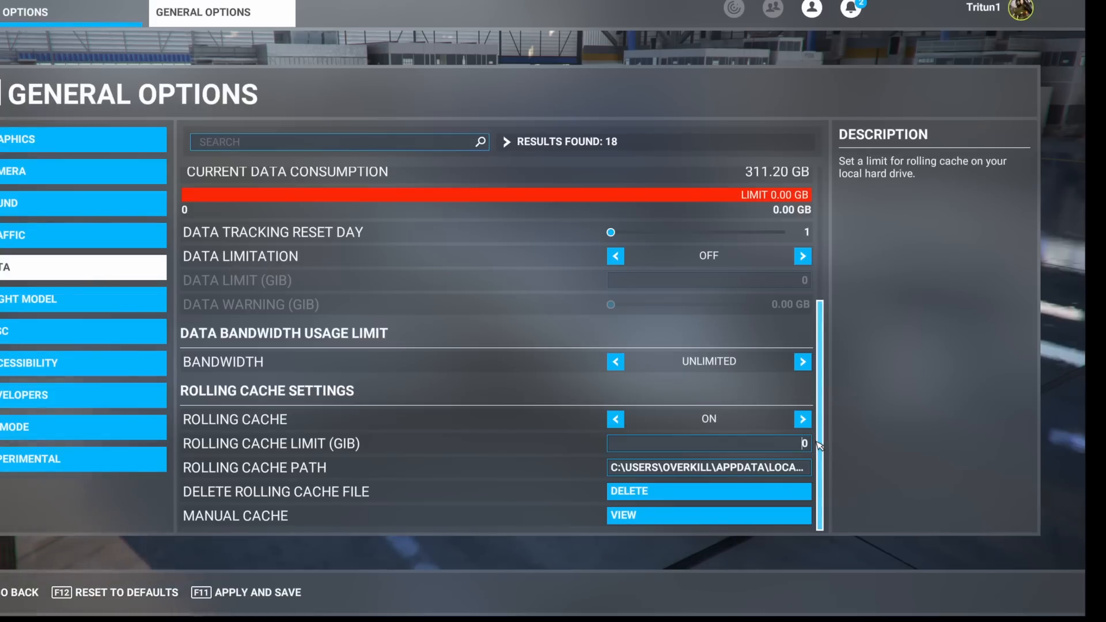
pyautogui.write('10')
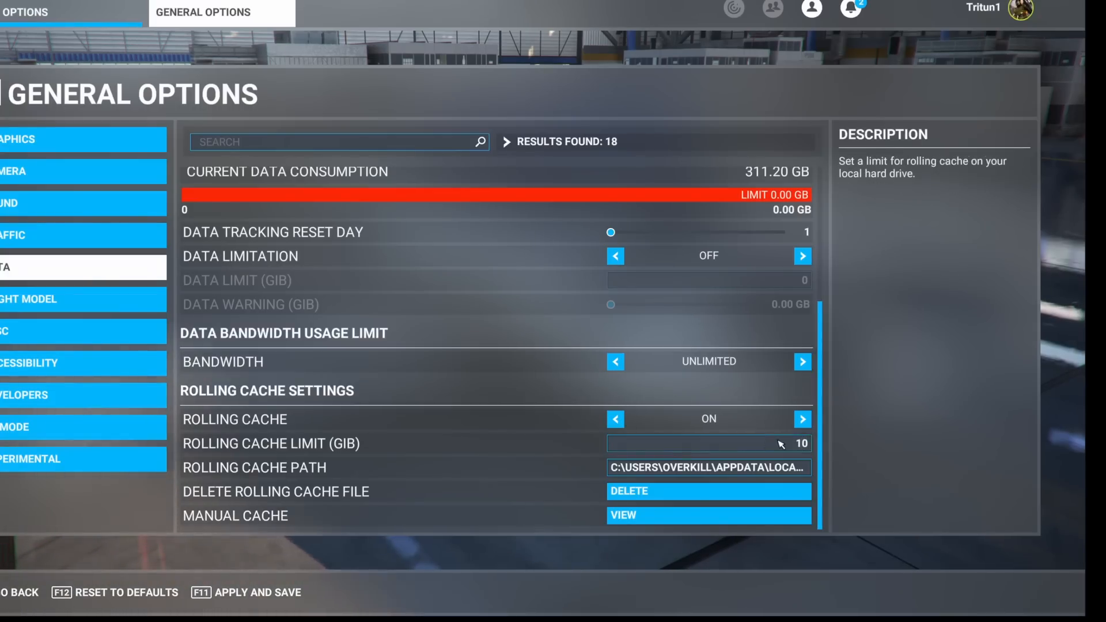
pyautogui.moveTo(709, 420)
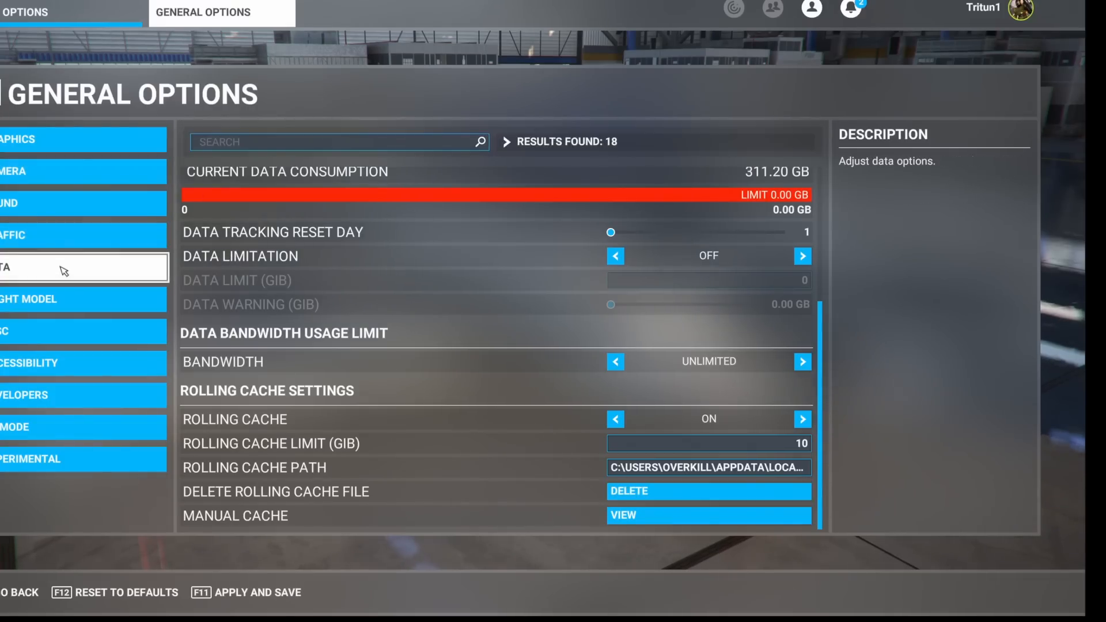
pyautogui.moveTo(365, 407)
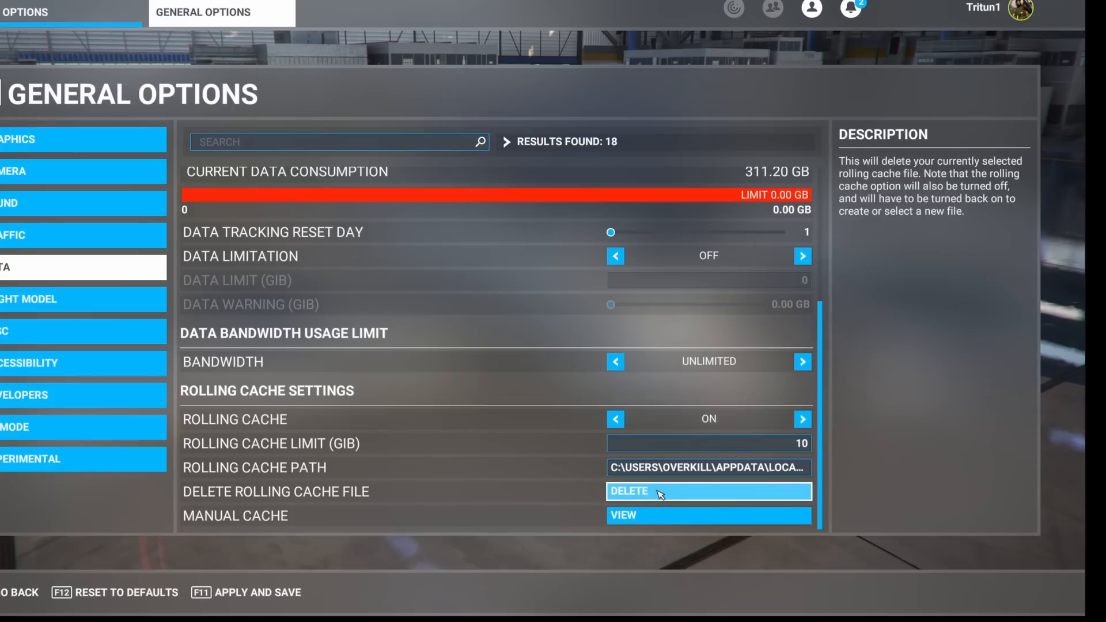
pyautogui.moveTo(569, 515)
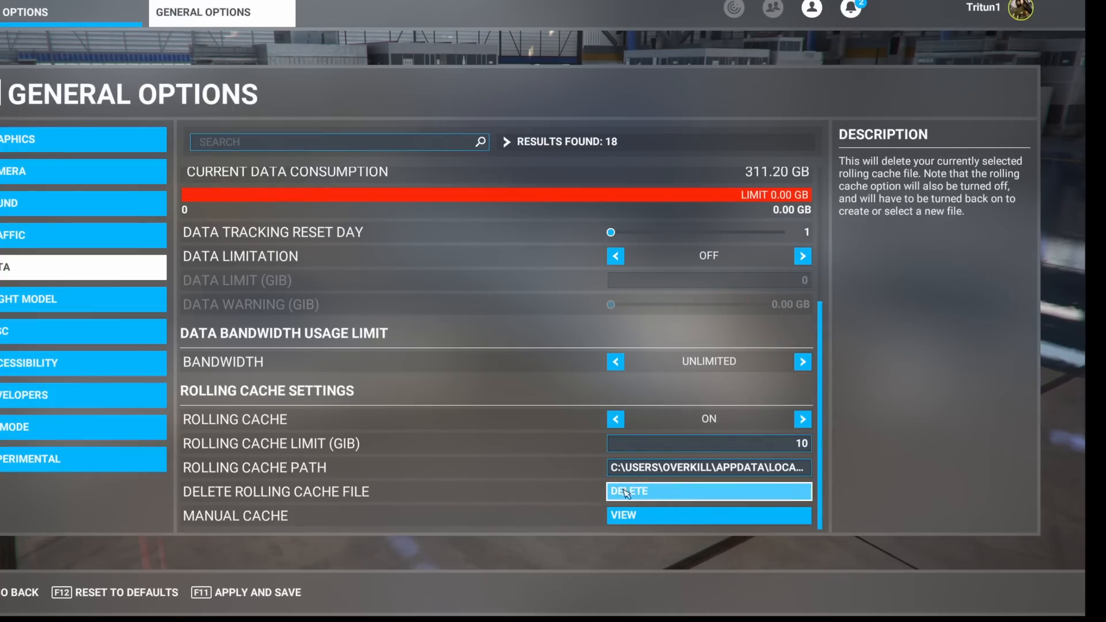
pyautogui.moveTo(707, 442)
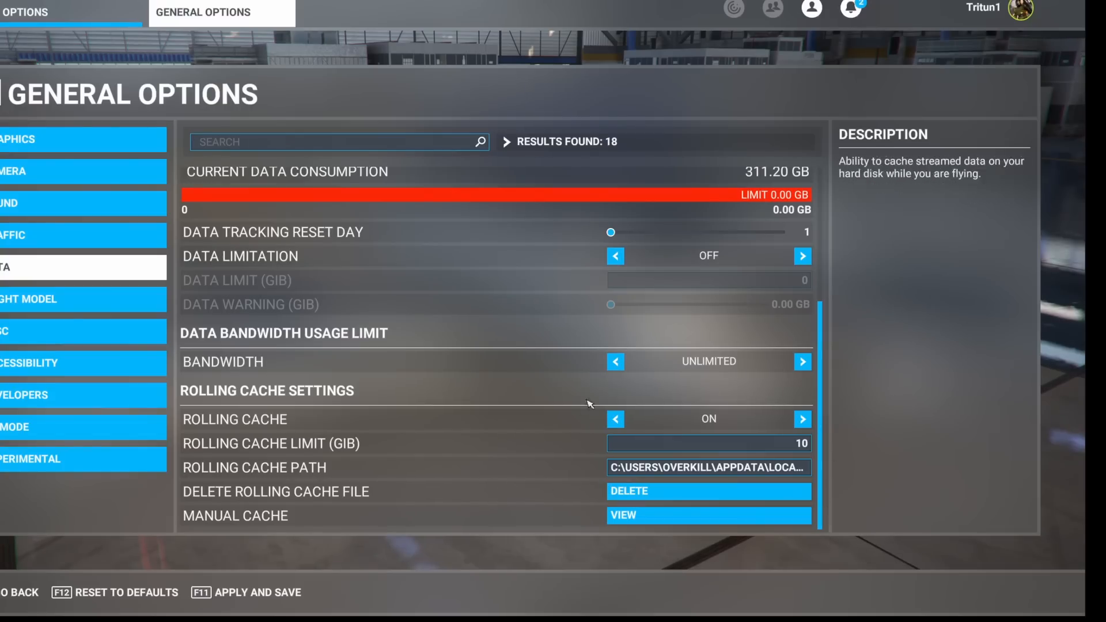
pyautogui.moveTo(629, 491)
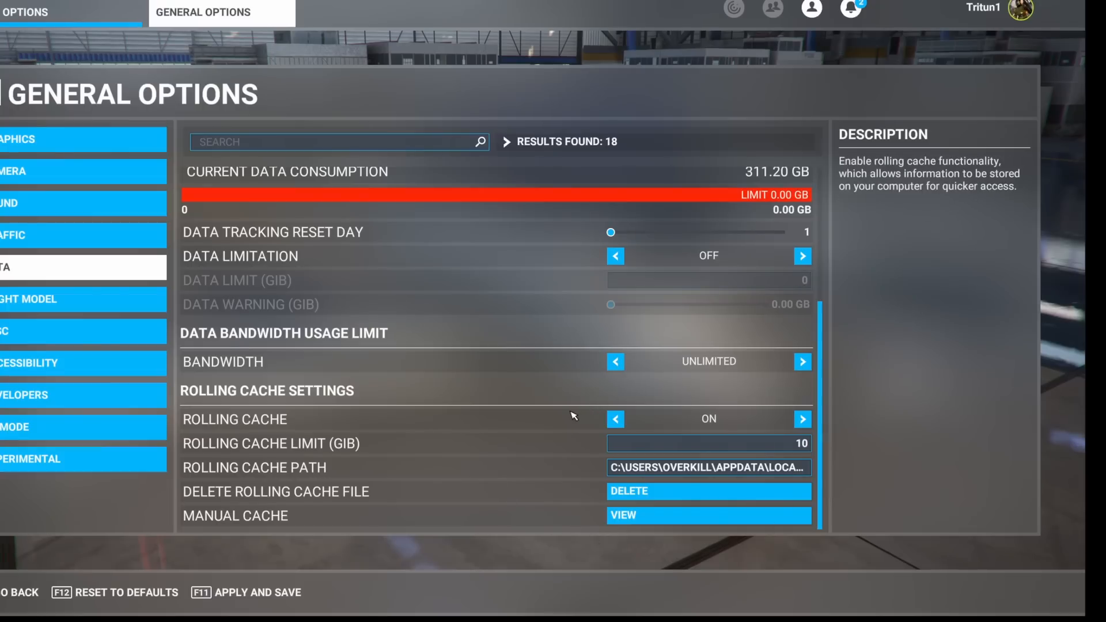
pyautogui.moveTo(646, 408)
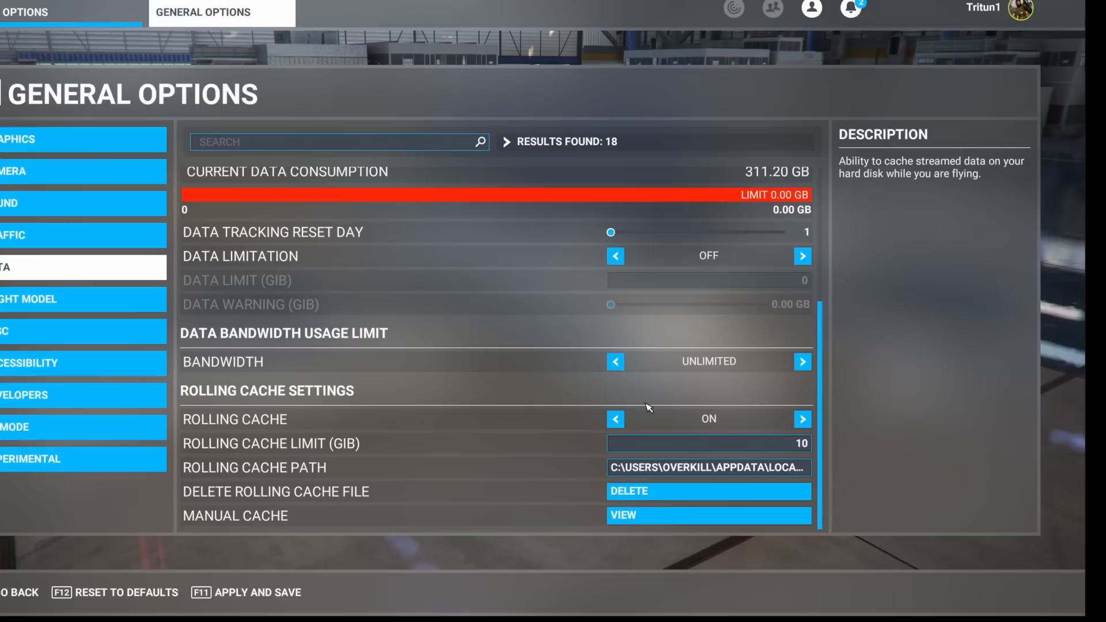
pyautogui.moveTo(628, 398)
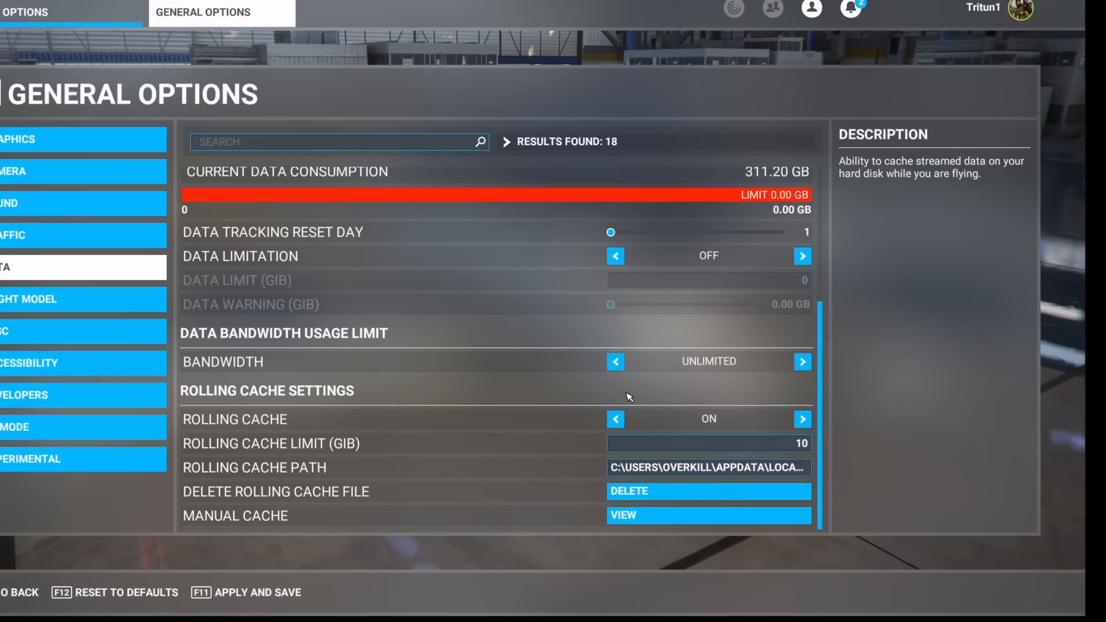
pyautogui.moveTo(611, 398)
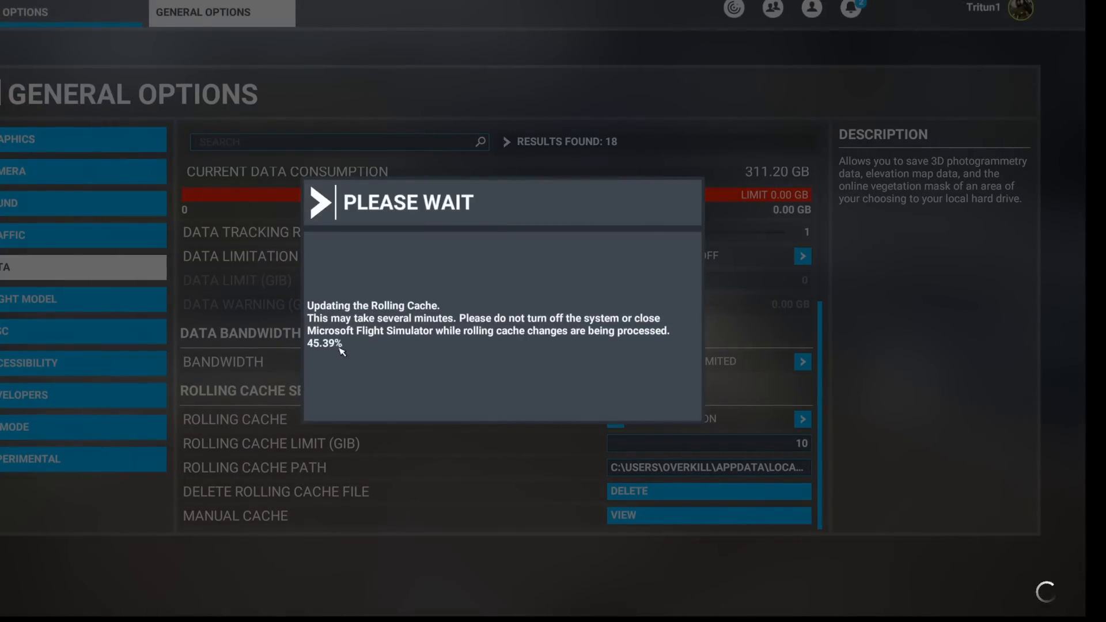
pyautogui.moveTo(510, 362)
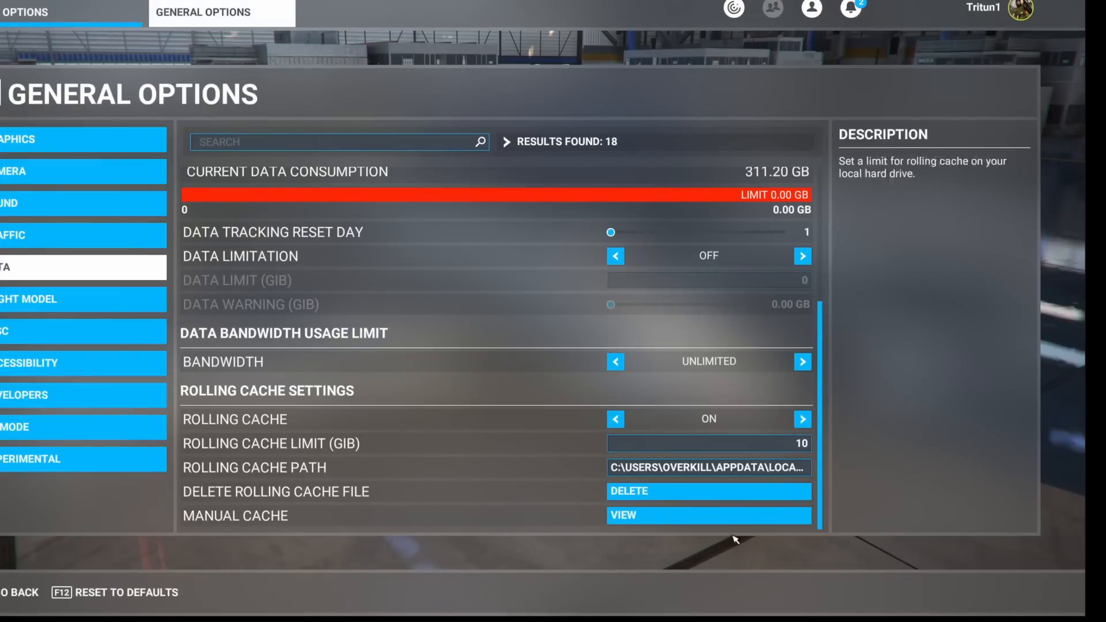
pyautogui.moveTo(410, 360)
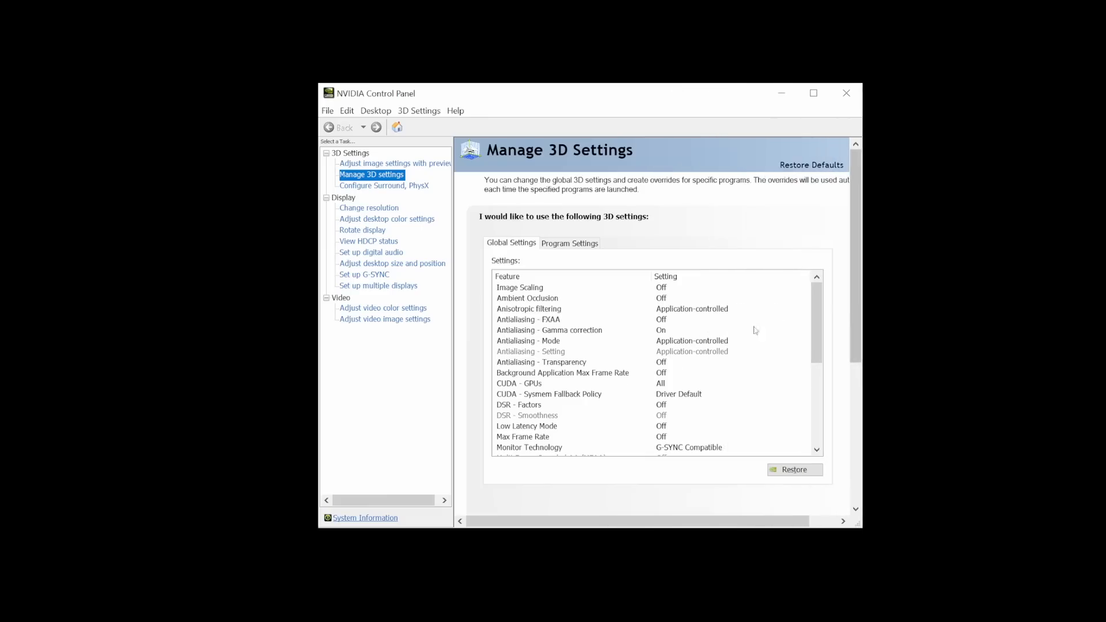
# Step: Change the global Shader Cache Size from Driver Default to Disabled
pyautogui.scroll(-3)
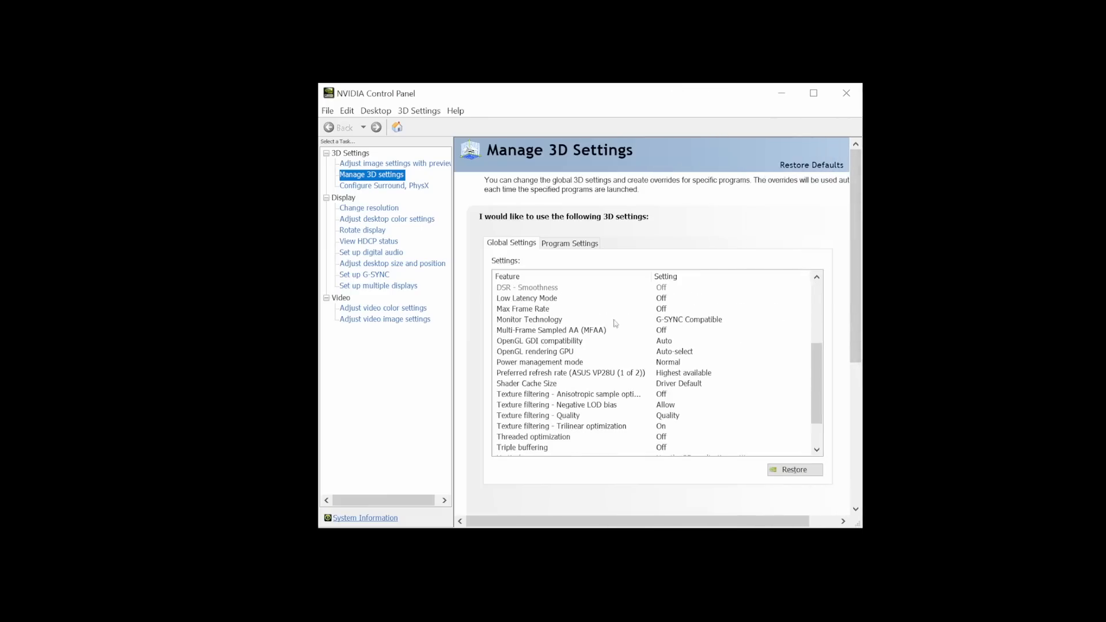
pyautogui.click(551, 382)
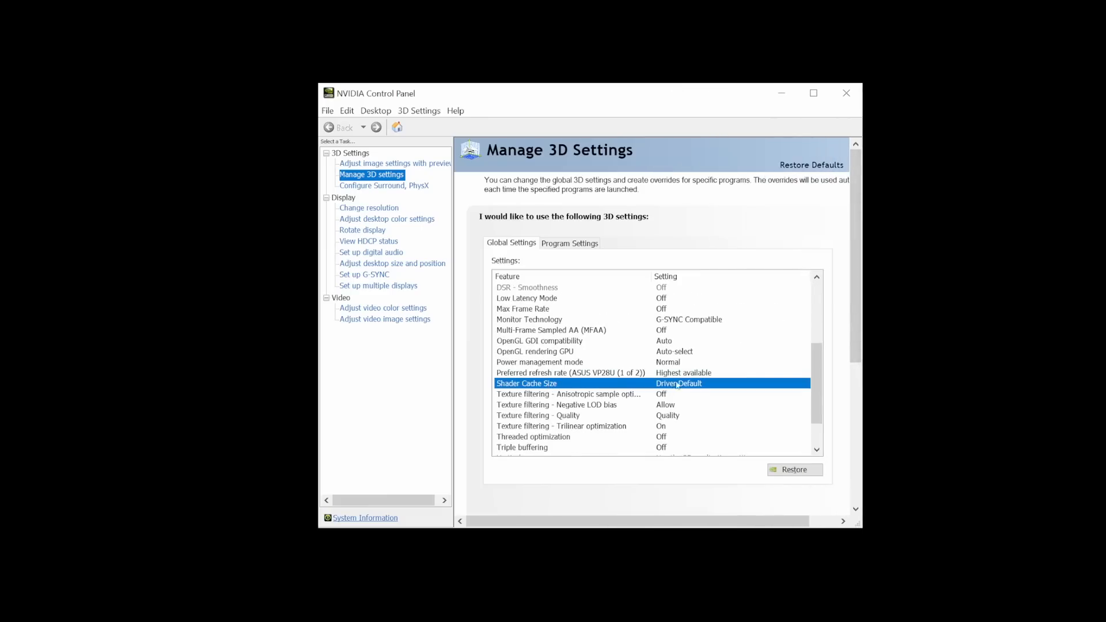
pyautogui.click(803, 383)
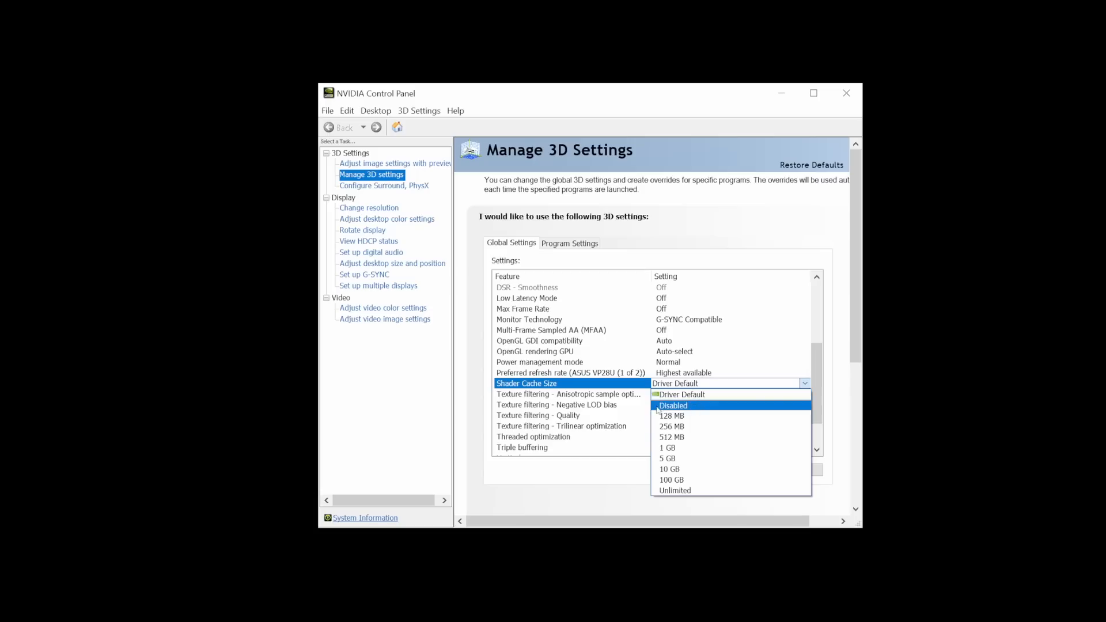
pyautogui.moveTo(670, 416)
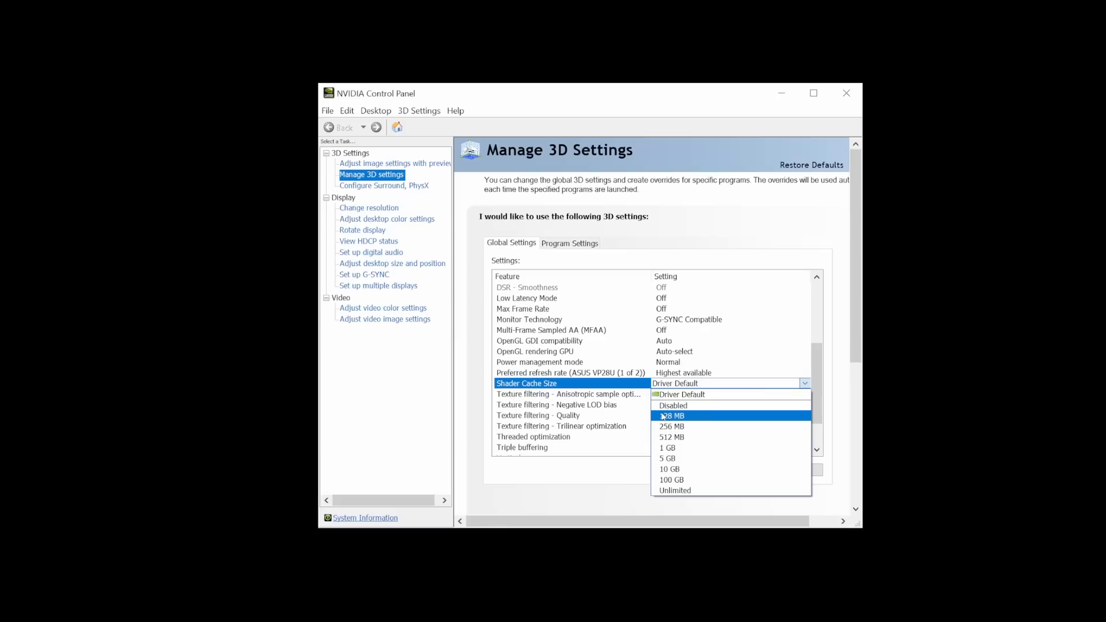
pyautogui.moveTo(709, 408)
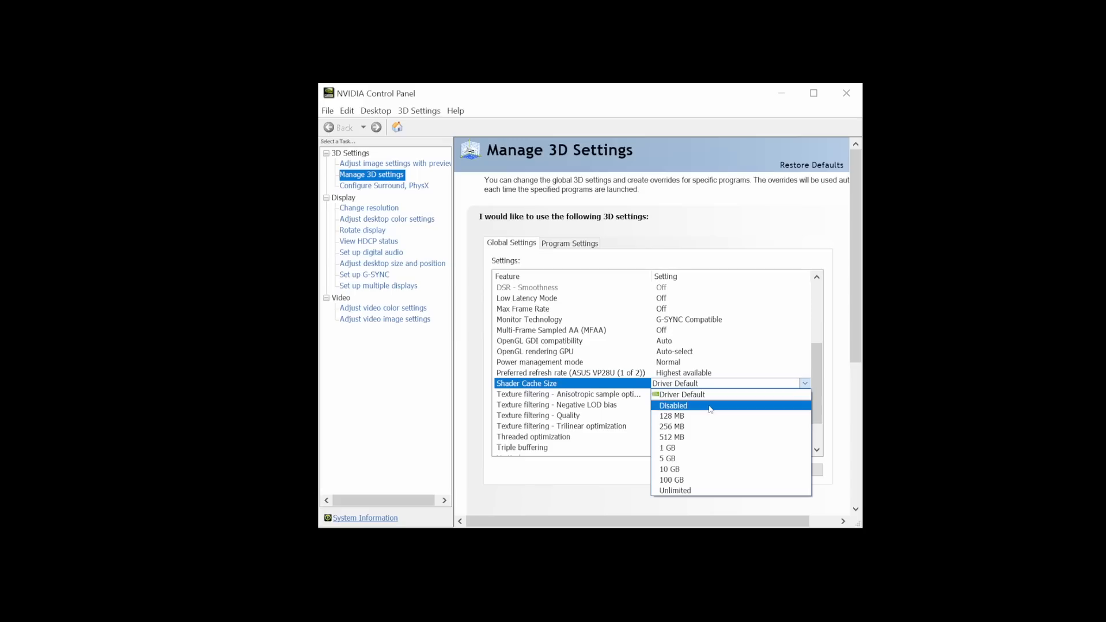
pyautogui.click(671, 405)
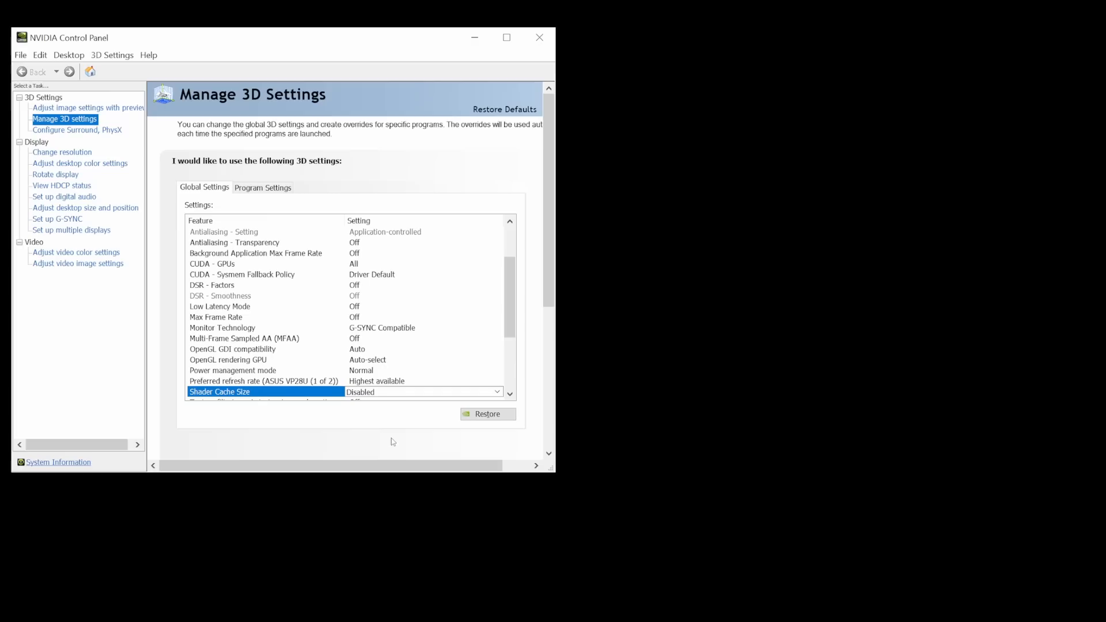
pyautogui.moveTo(706, 445)
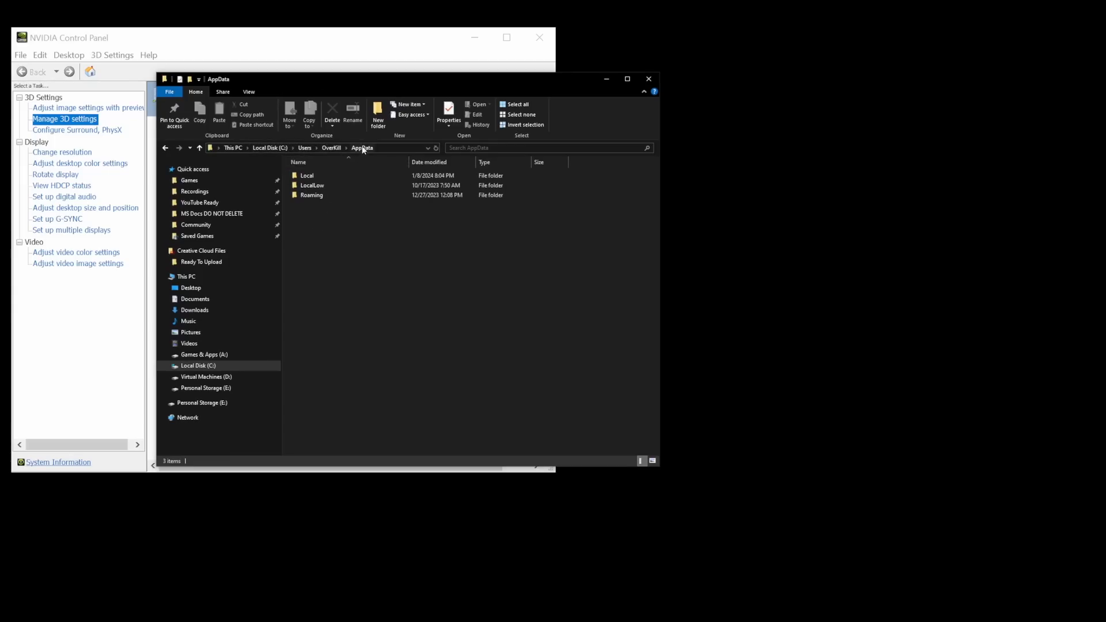
# Step: Browse Local > NVIDIA > DXCache and confirm the folder is empty
pyautogui.click(307, 175)
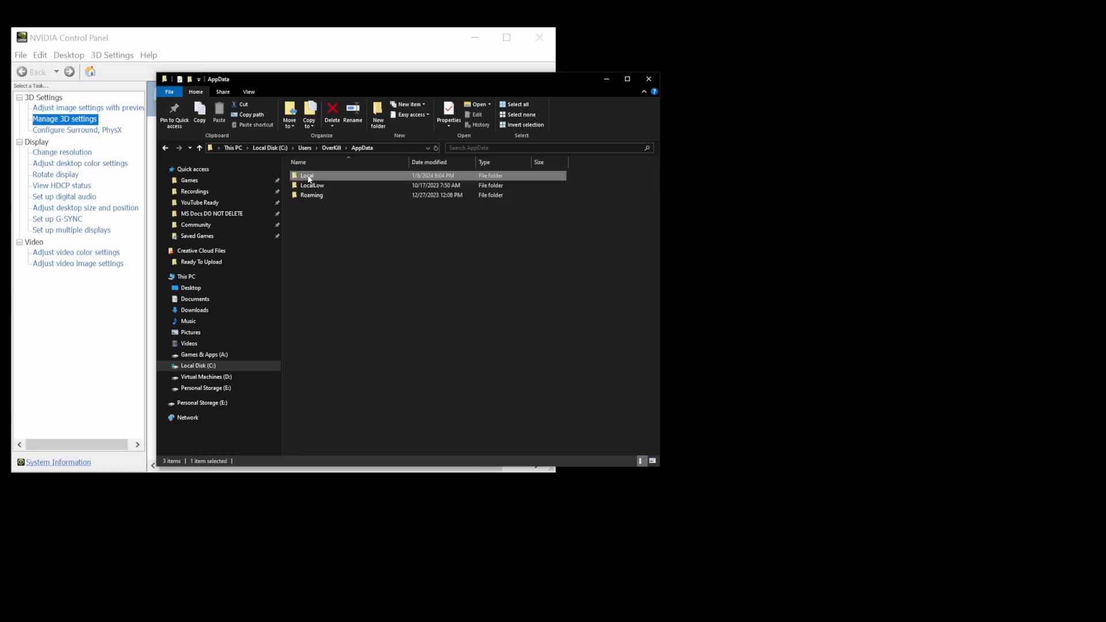
pyautogui.doubleClick(306, 176)
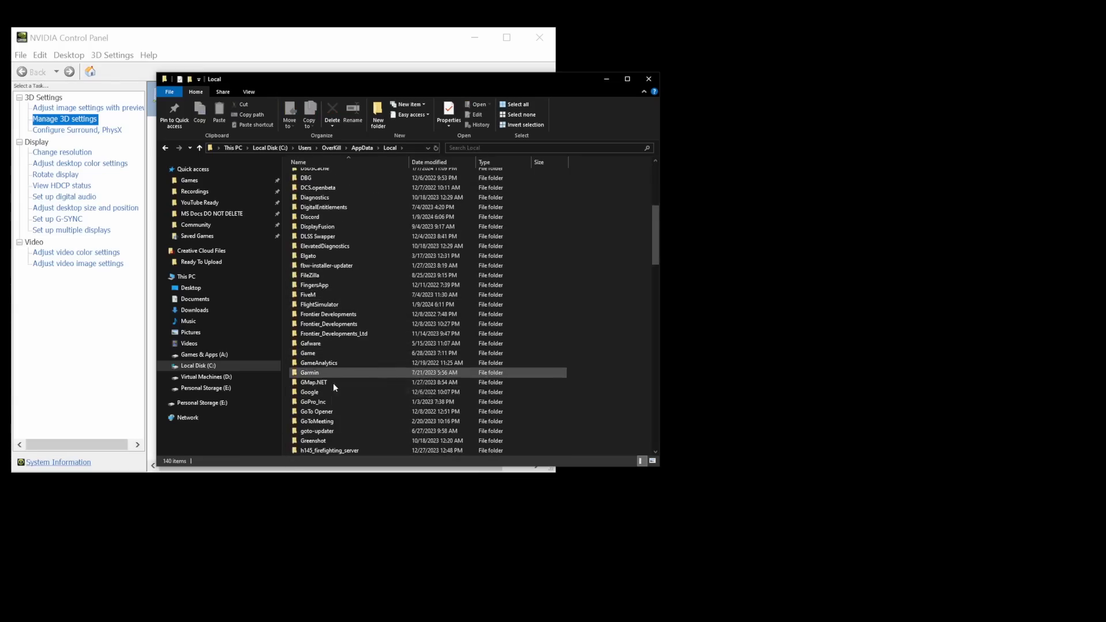
pyautogui.scroll(-3)
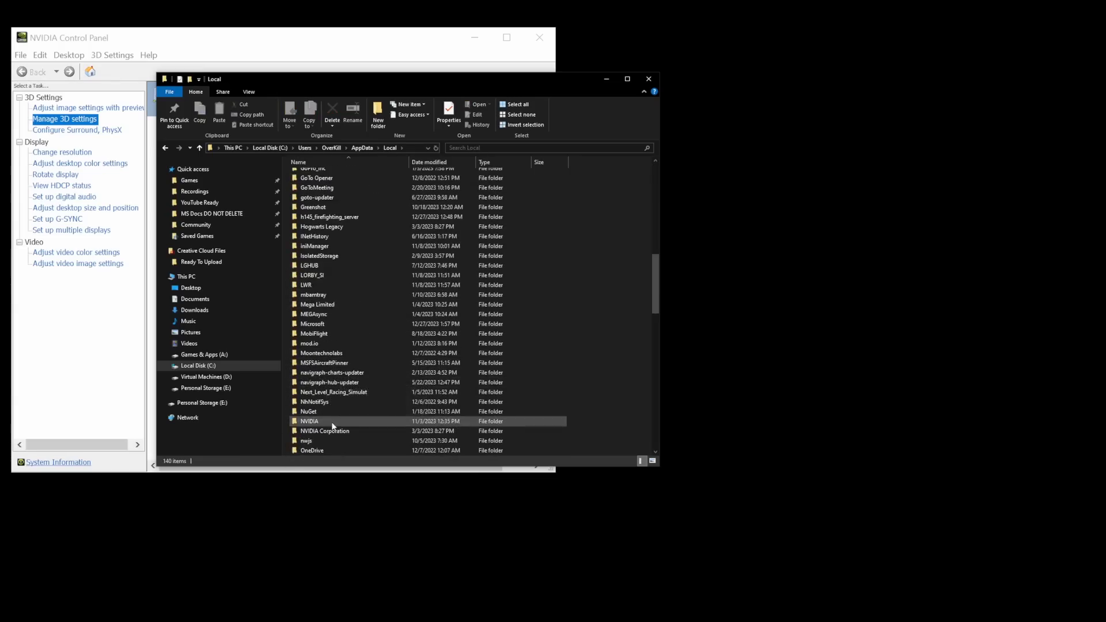
pyautogui.doubleClick(309, 422)
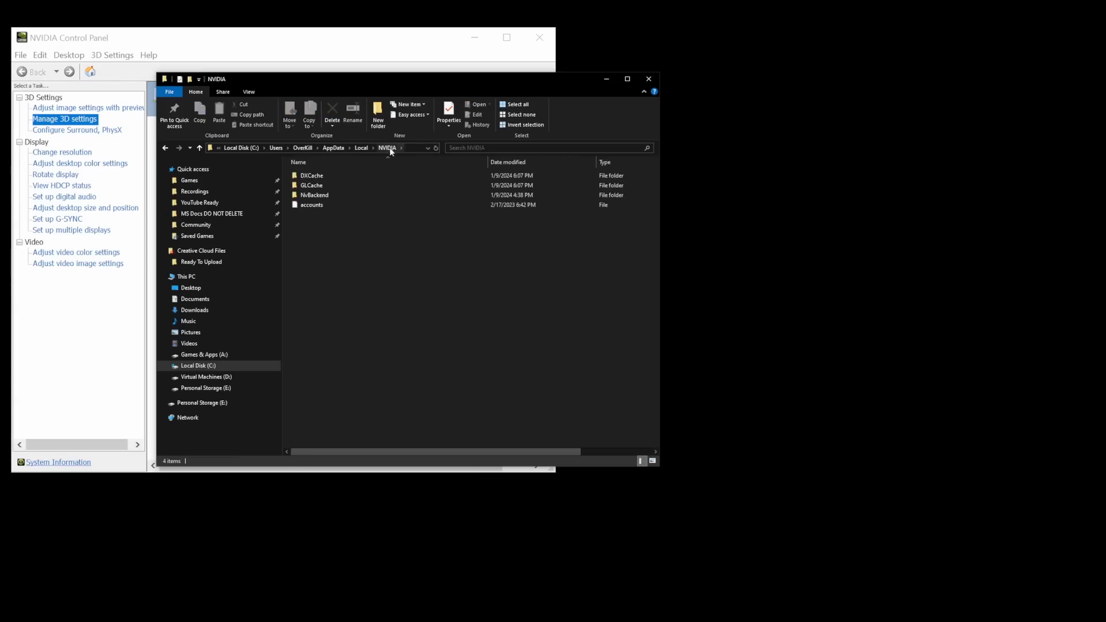
pyautogui.click(312, 175)
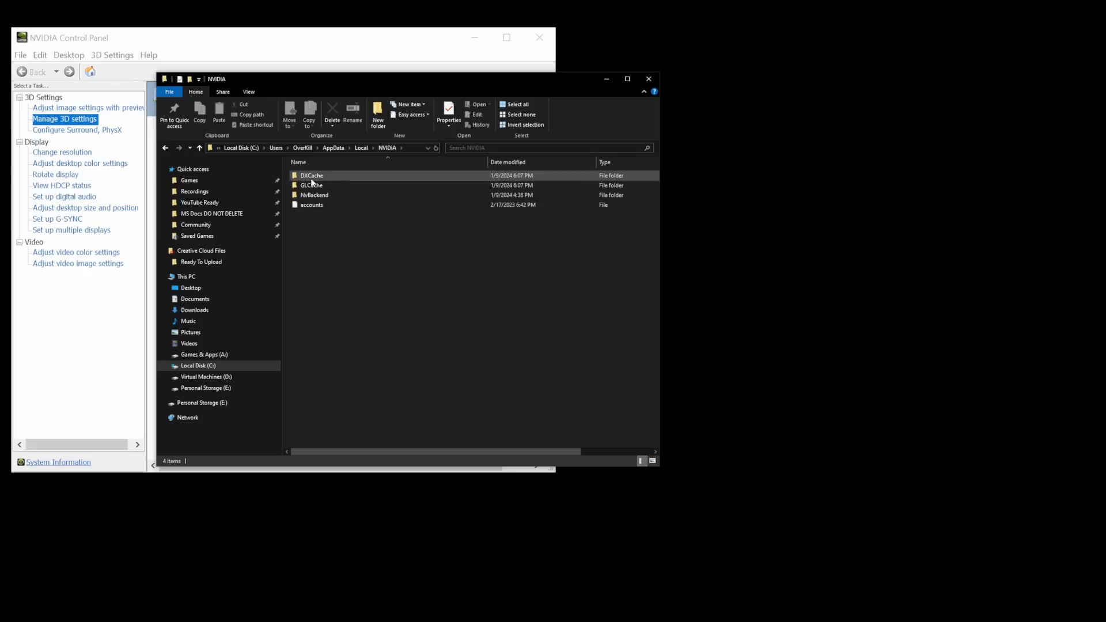
pyautogui.doubleClick(312, 175)
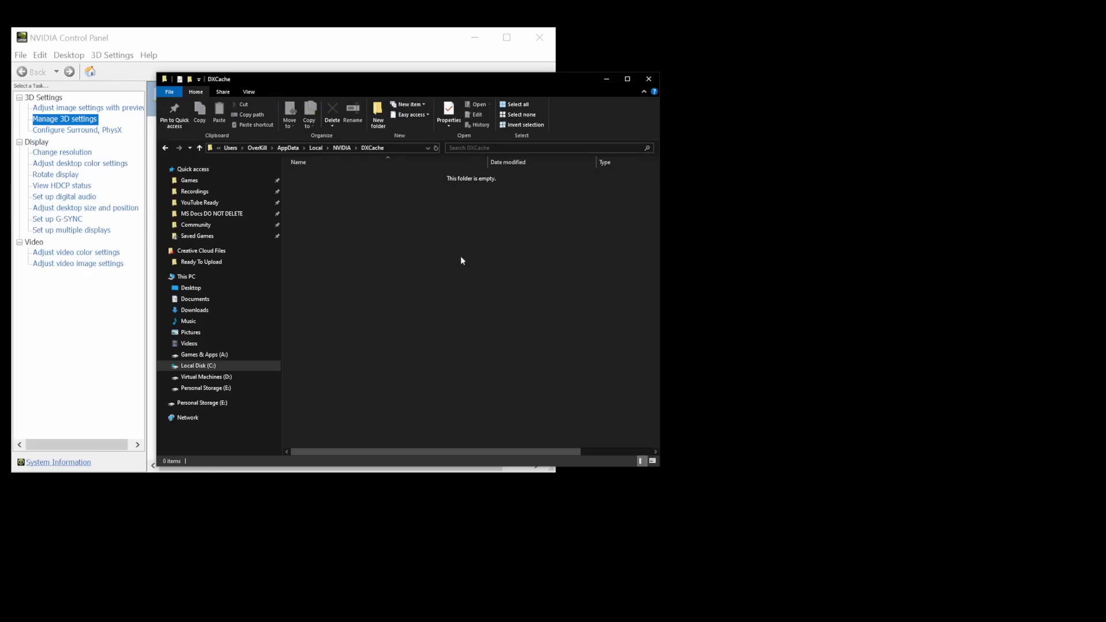
pyautogui.moveTo(397, 245)
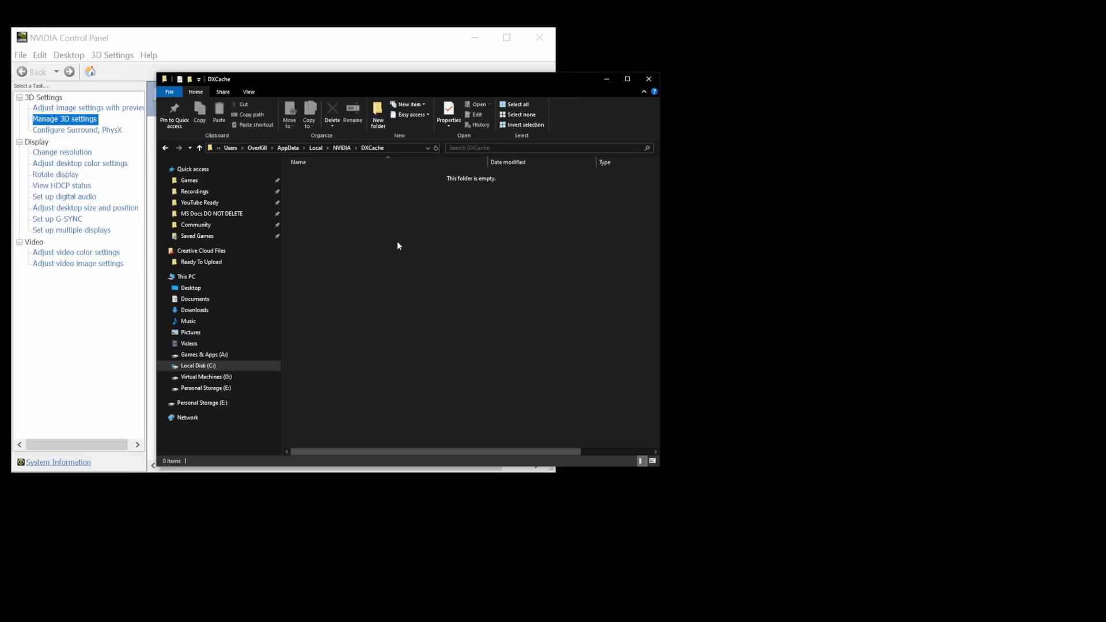
pyautogui.moveTo(348, 274)
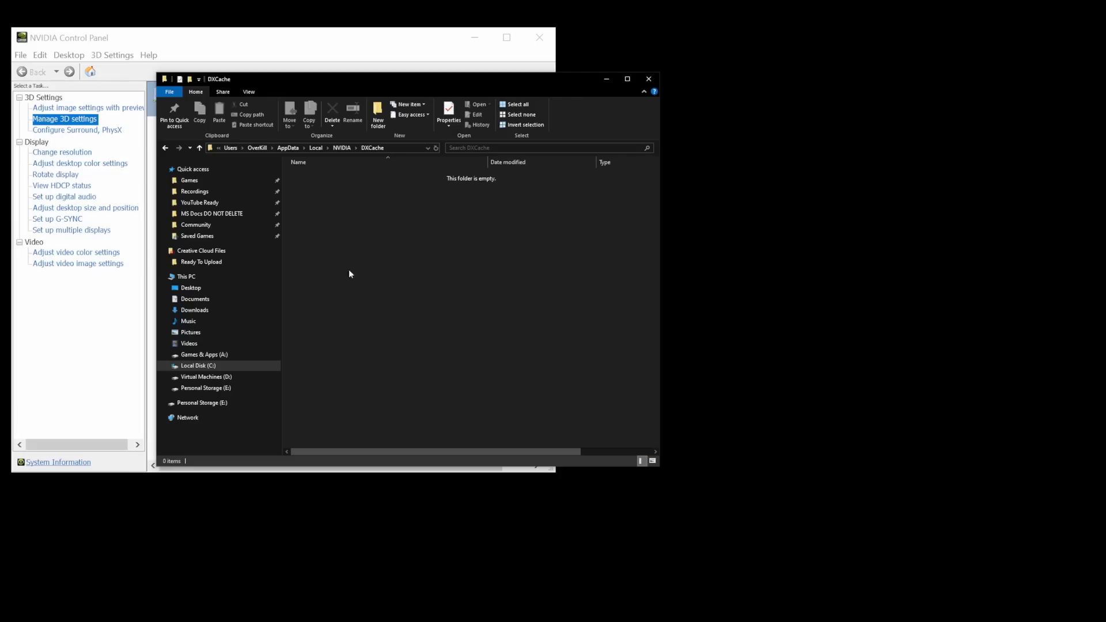
pyautogui.moveTo(374, 325)
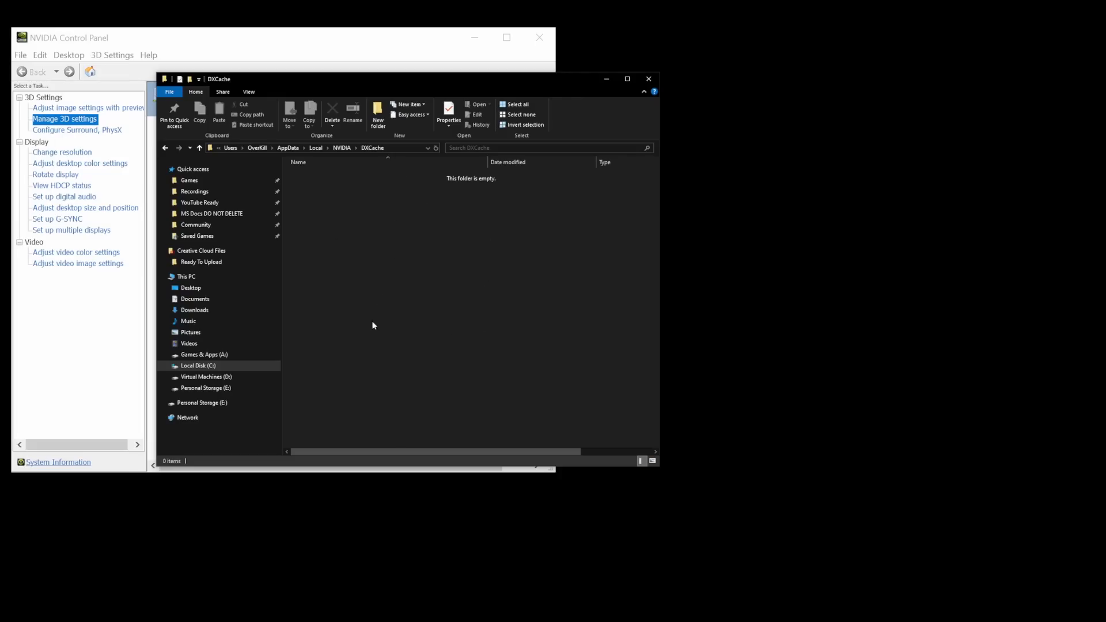
pyautogui.moveTo(396, 374)
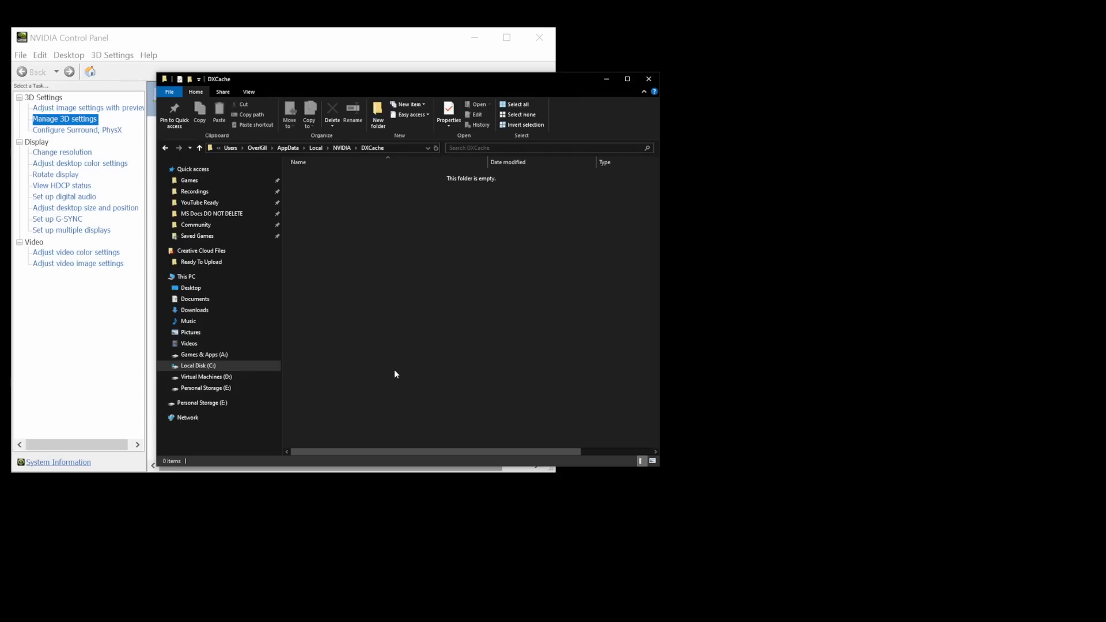
pyautogui.moveTo(361, 306)
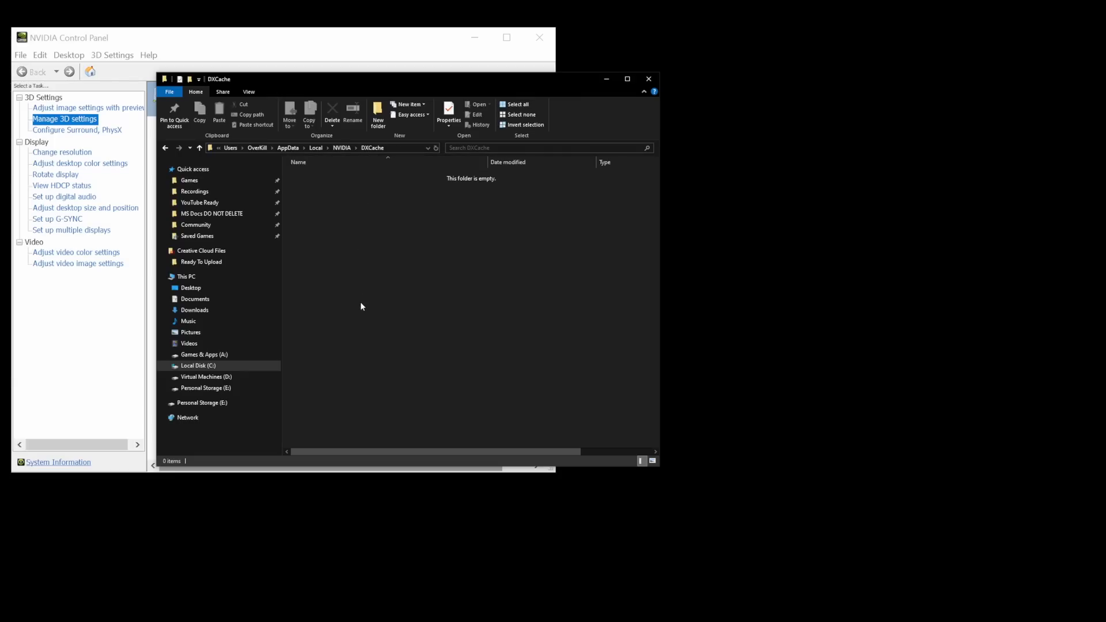
pyautogui.moveTo(545, 294)
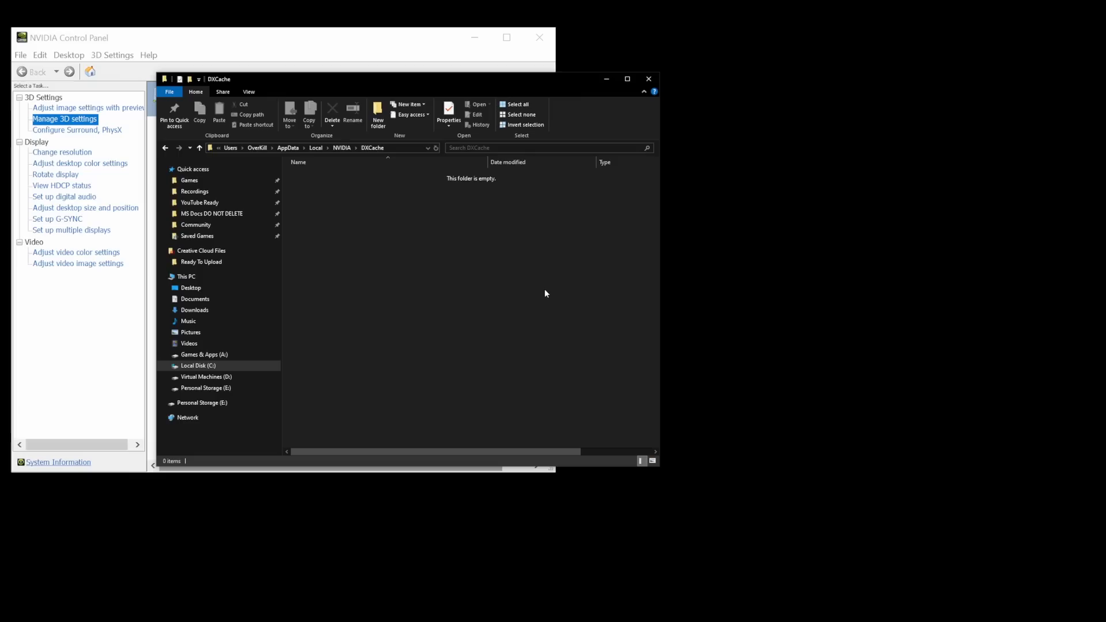
pyautogui.moveTo(396, 197)
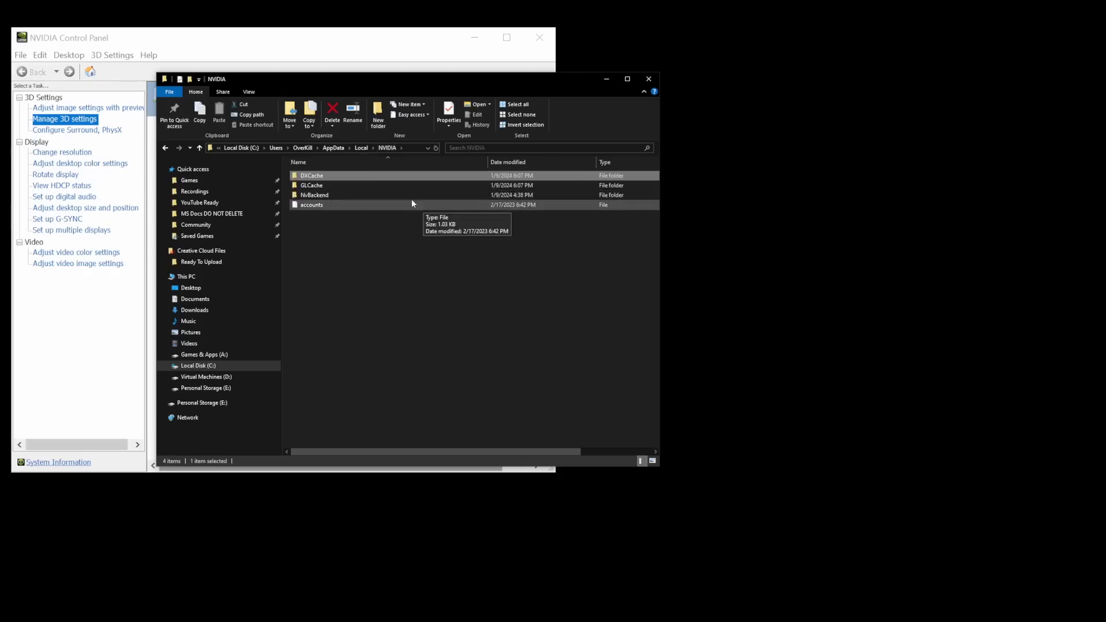
# Step: Check that the GLCache folder is empty and return to the NVIDIA listing
pyautogui.doubleClick(313, 184)
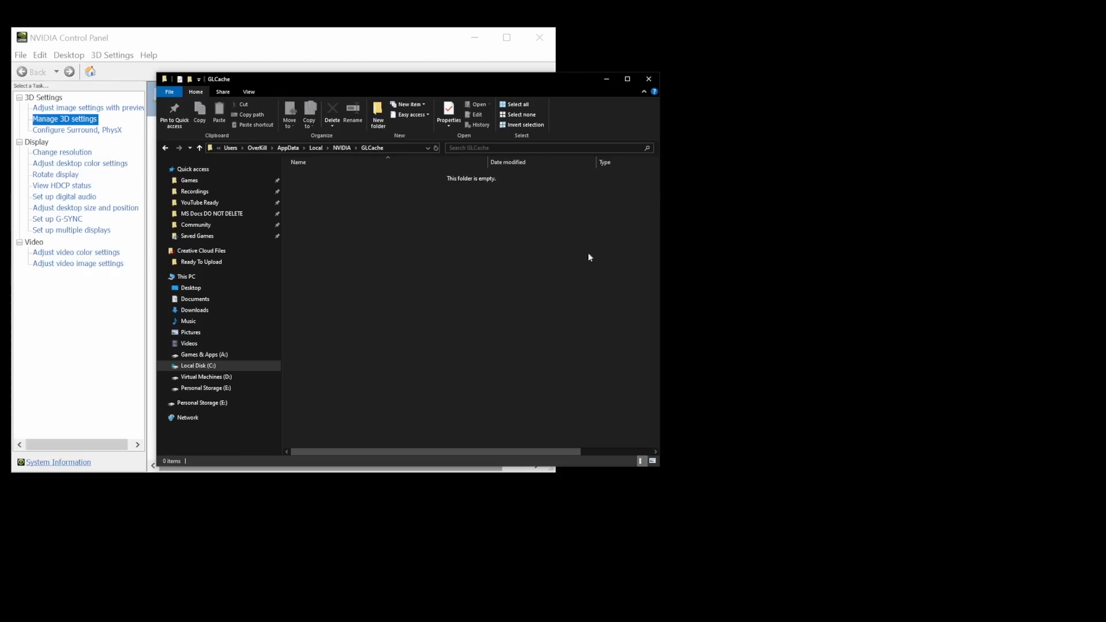
pyautogui.moveTo(410, 312)
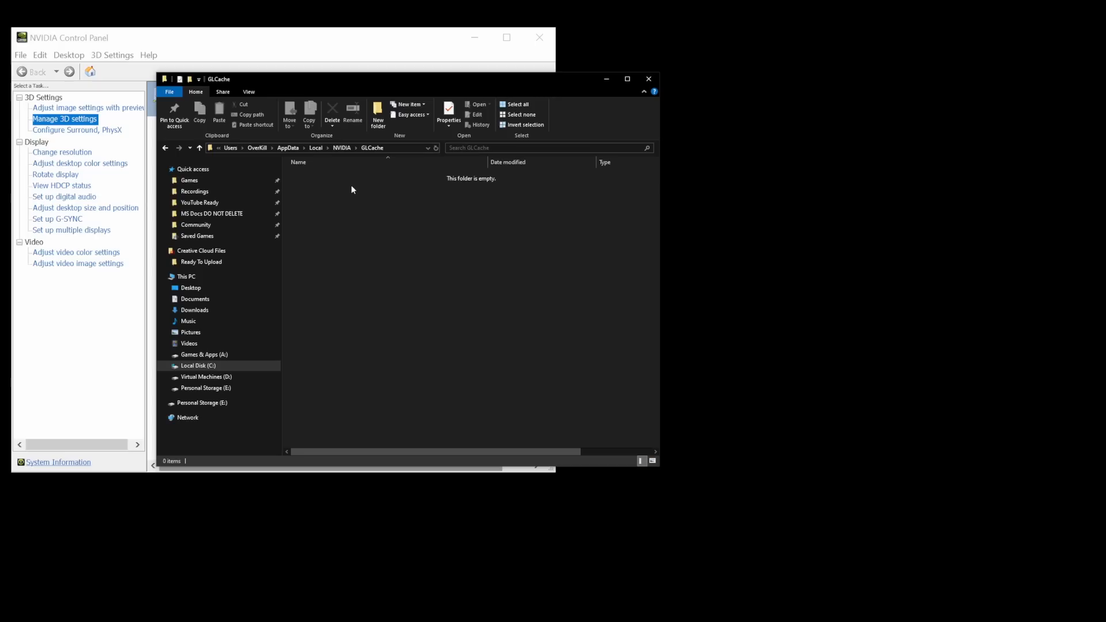
pyautogui.moveTo(372, 201)
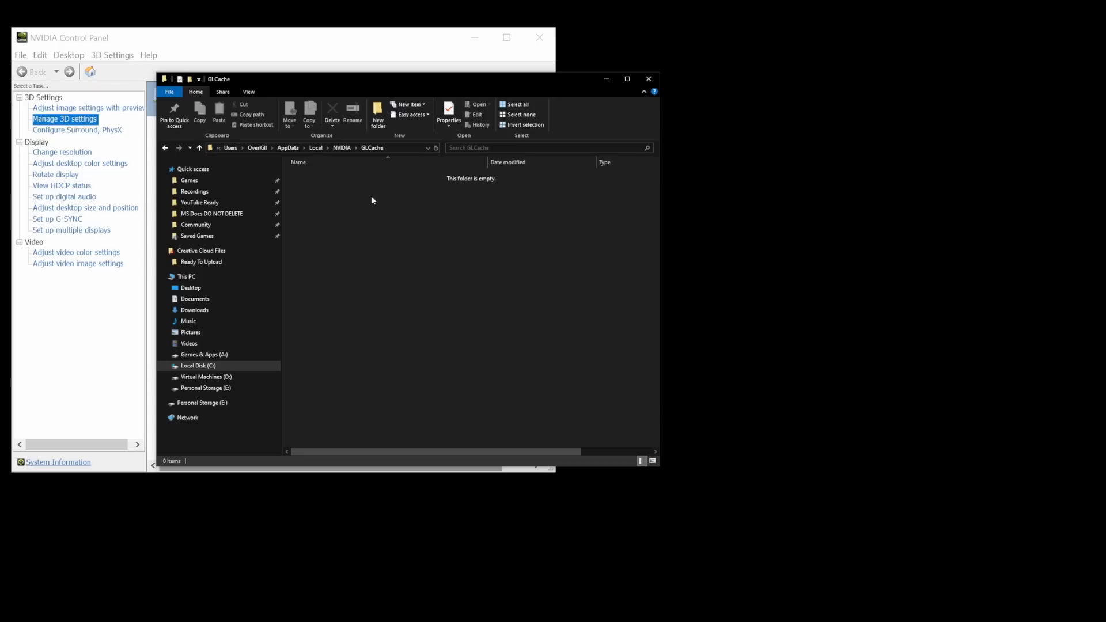
pyautogui.moveTo(384, 200)
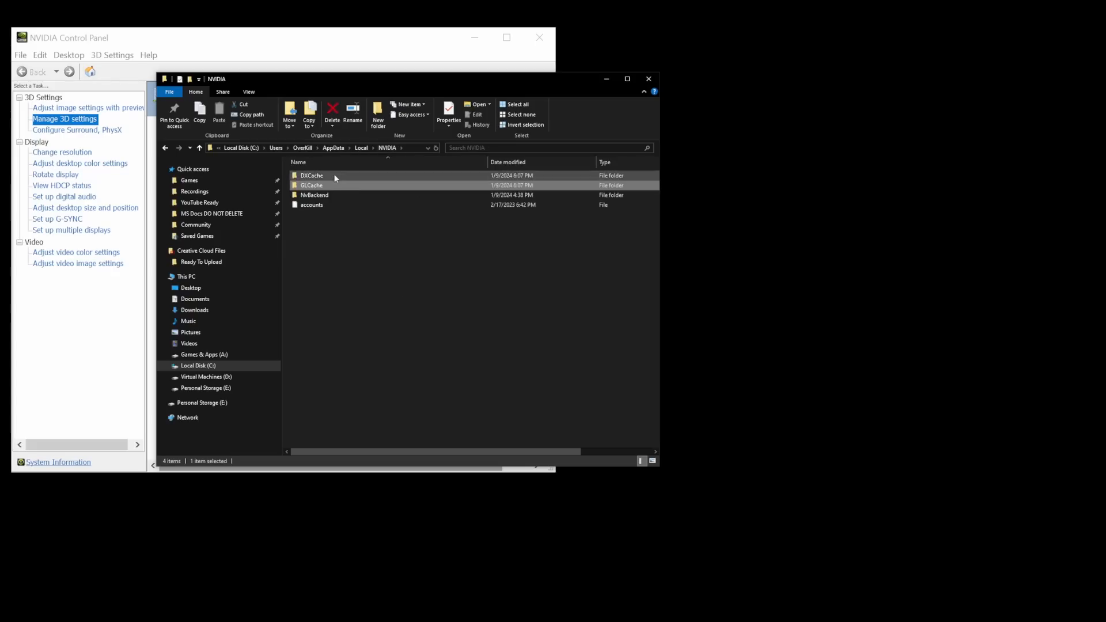
pyautogui.click(337, 176)
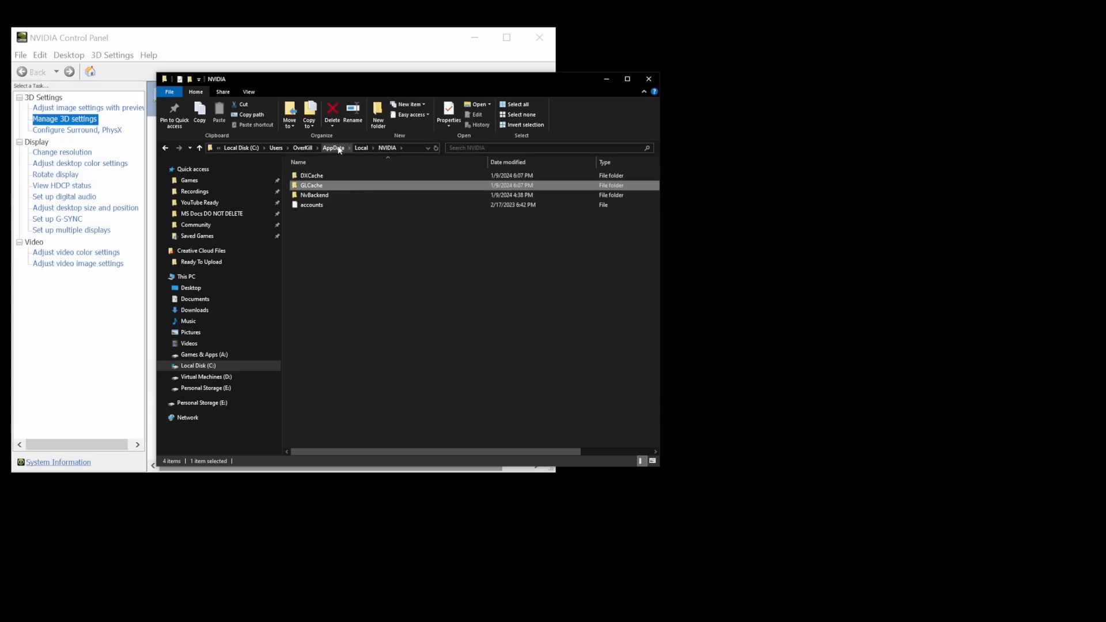
# Step: Browse AppData > LocalLow > NVIDIA > DXCache and confirm it is empty
pyautogui.click(362, 147)
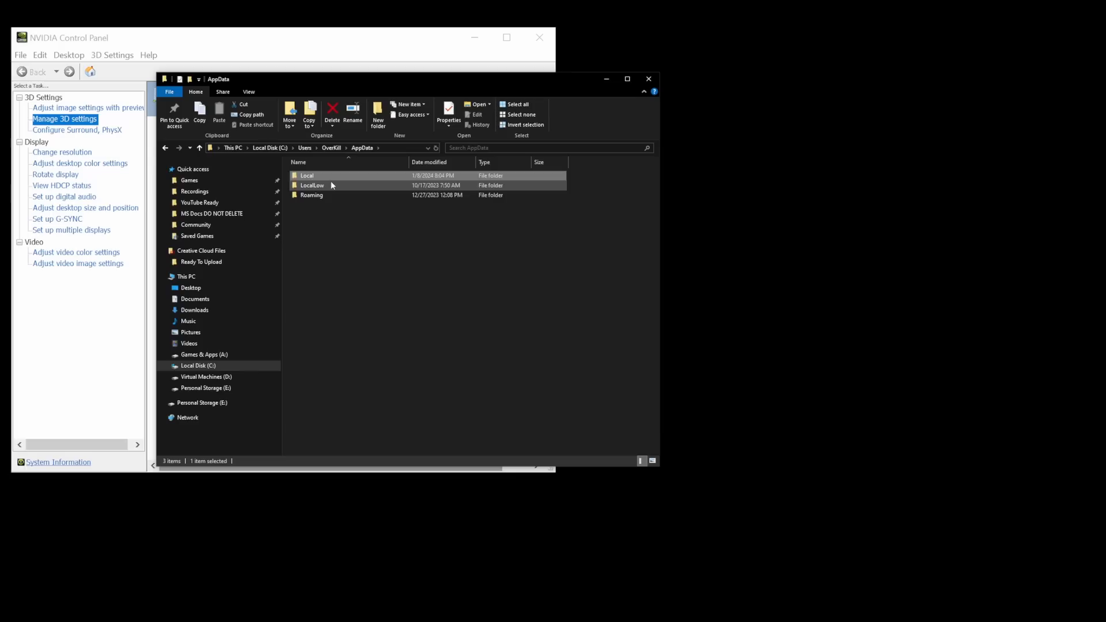
pyautogui.doubleClick(312, 184)
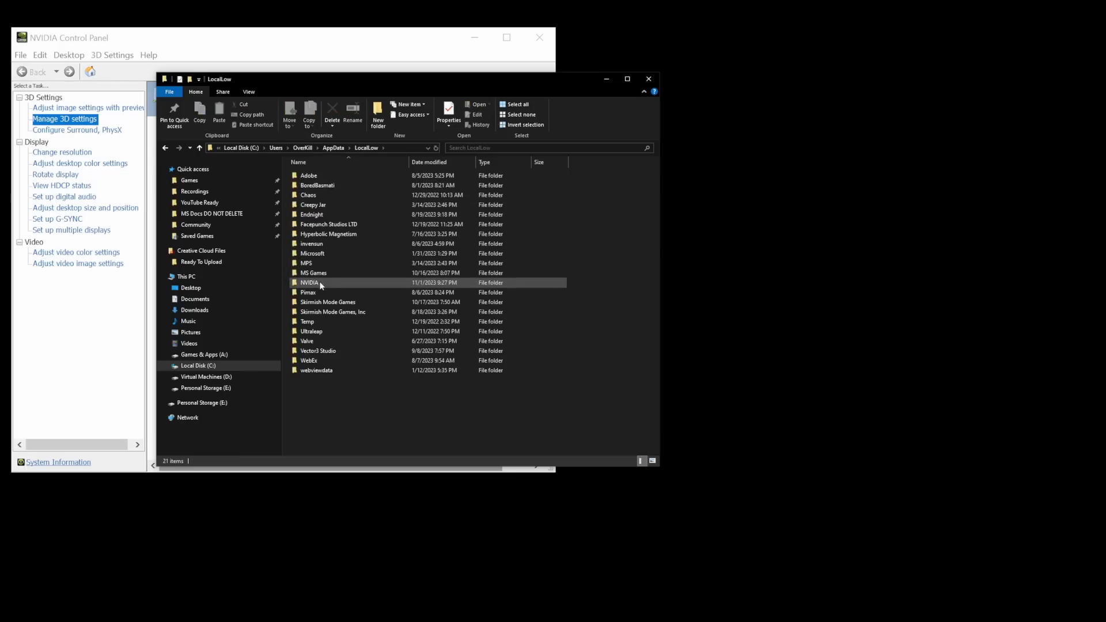
pyautogui.doubleClick(309, 283)
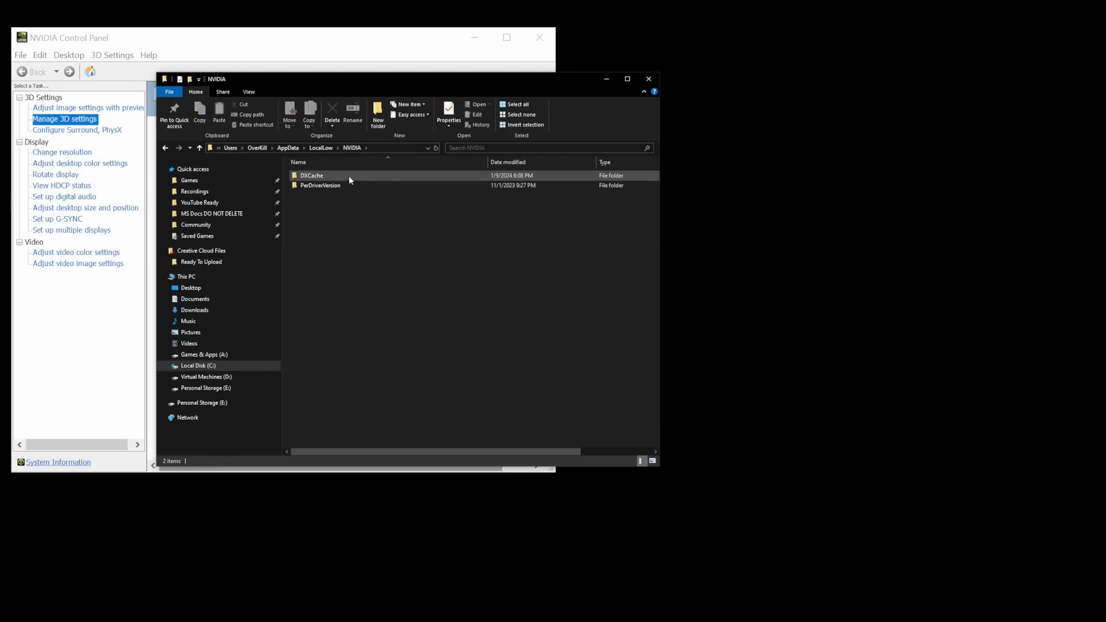
pyautogui.moveTo(335, 181)
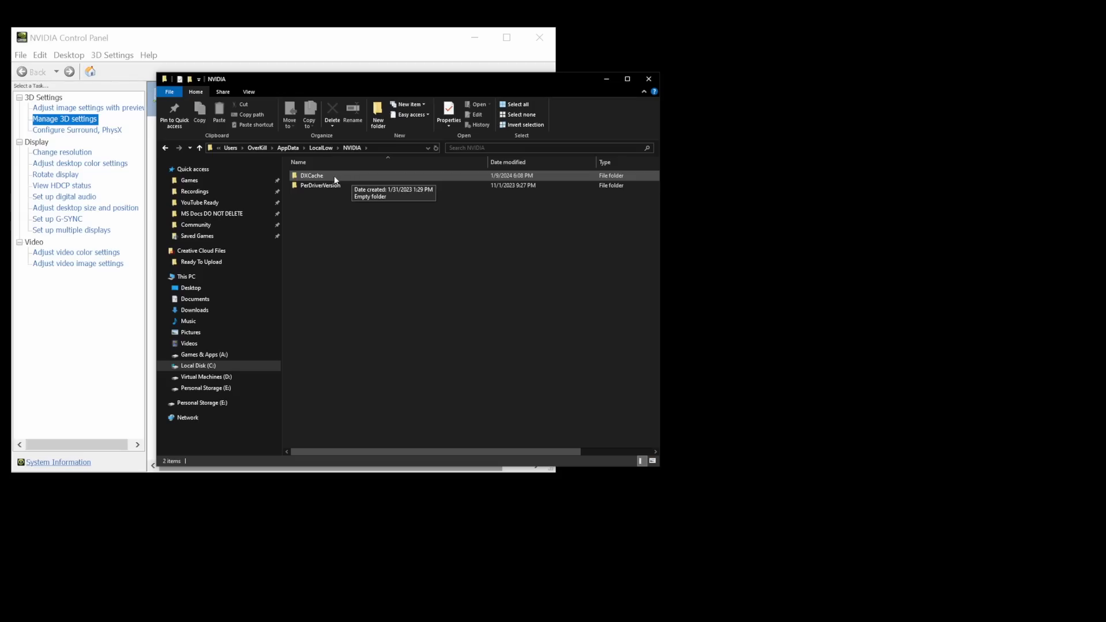
pyautogui.doubleClick(311, 175)
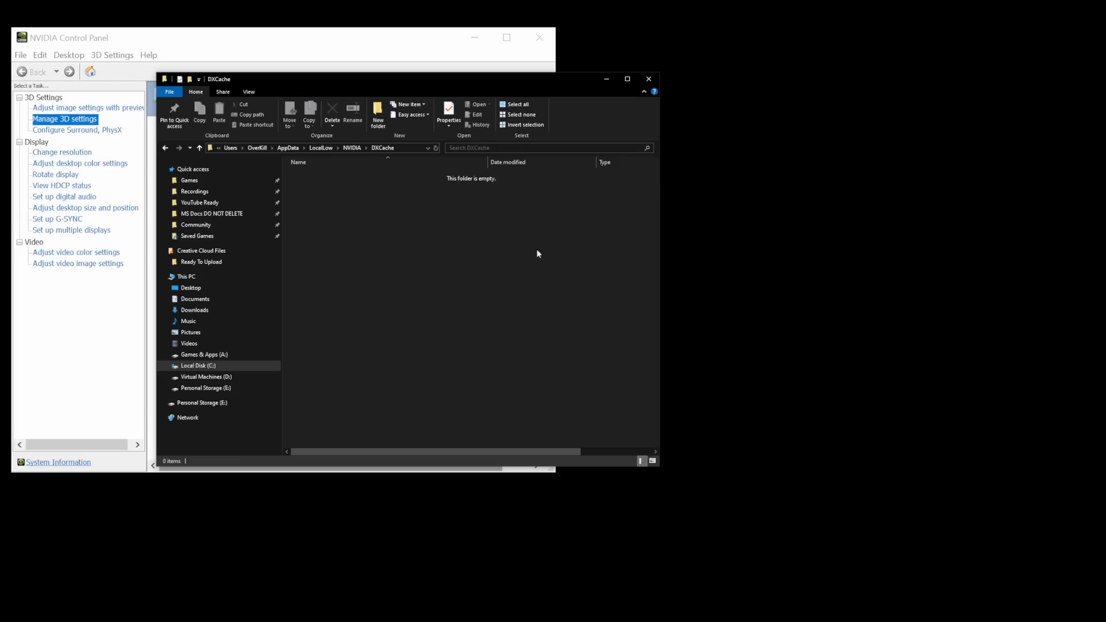
pyautogui.moveTo(367, 205)
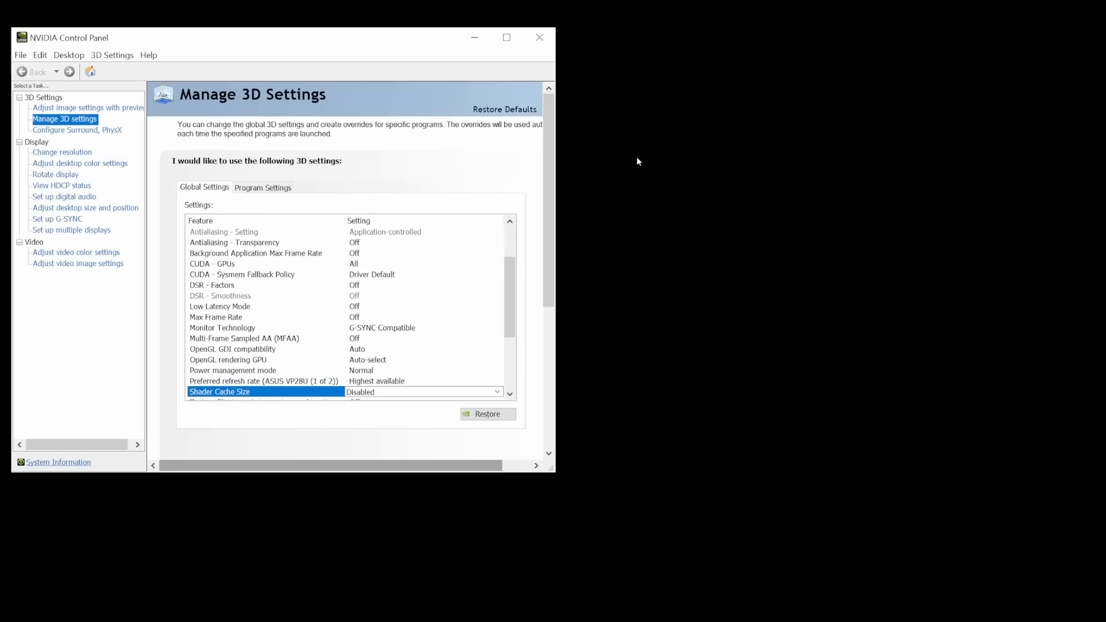
pyautogui.moveTo(414, 48)
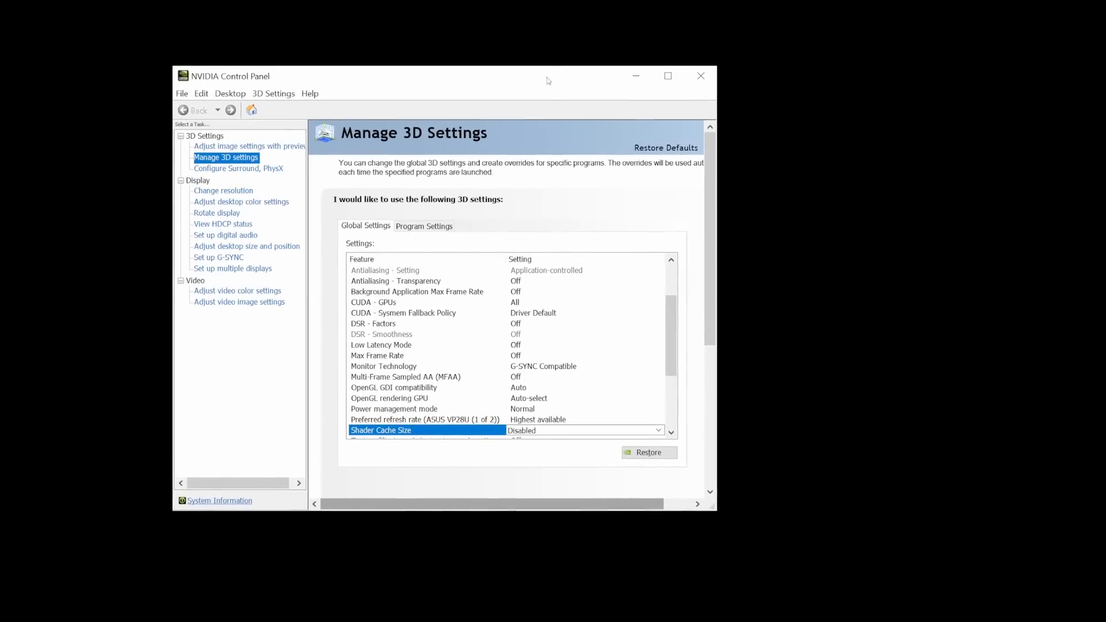
pyautogui.moveTo(557, 83)
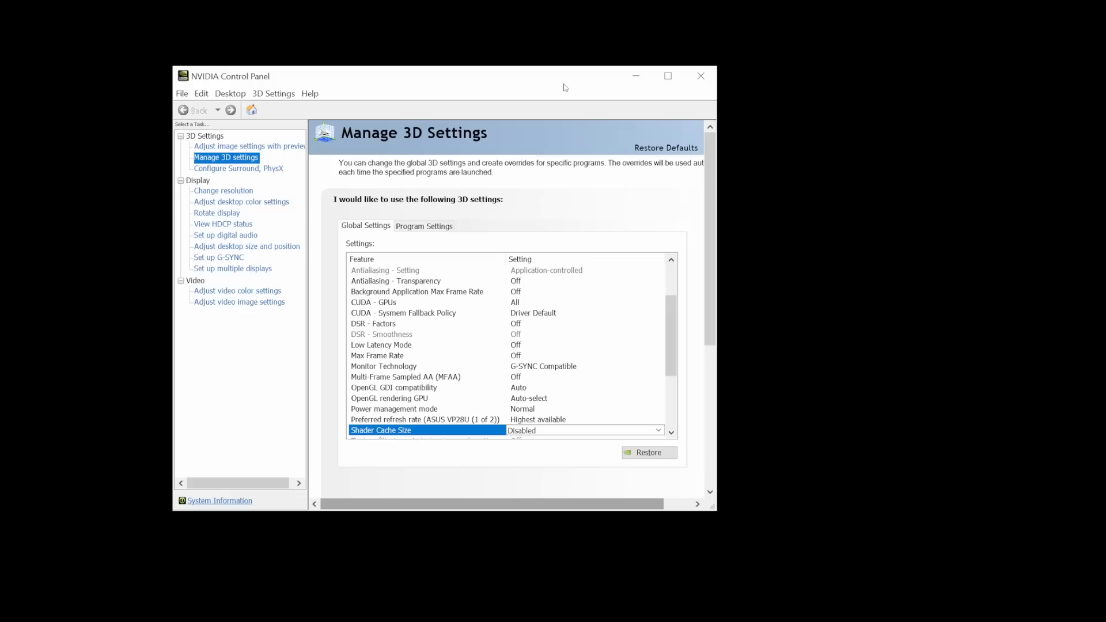
pyautogui.moveTo(603, 166)
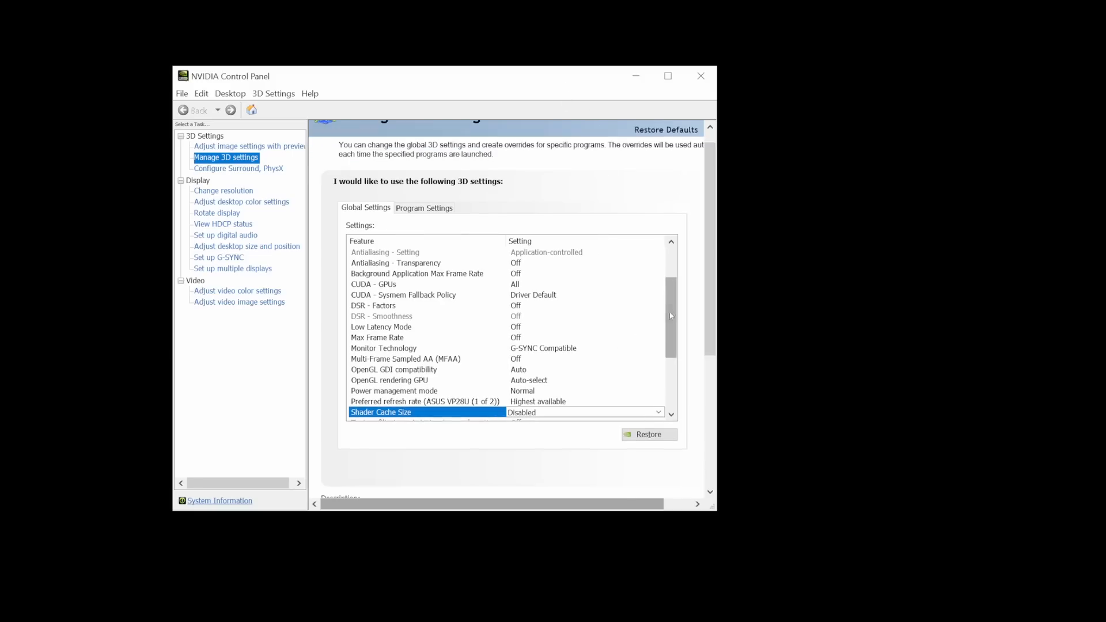
# Step: Return the global Shader Cache Size setting to Driver Default
pyautogui.scroll(-3)
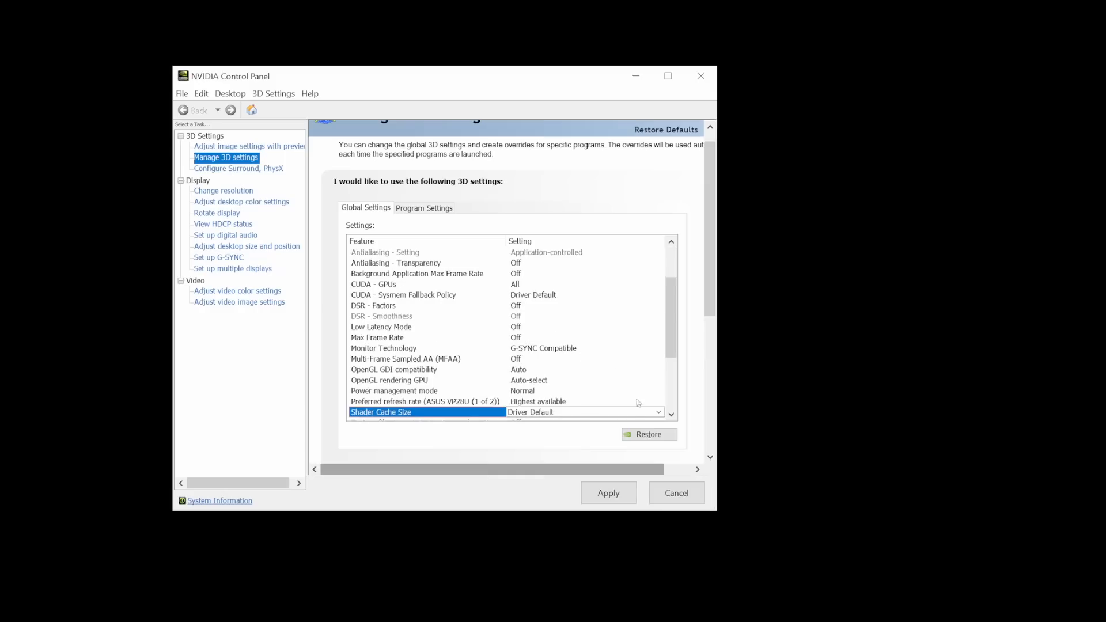
pyautogui.moveTo(841, 379)
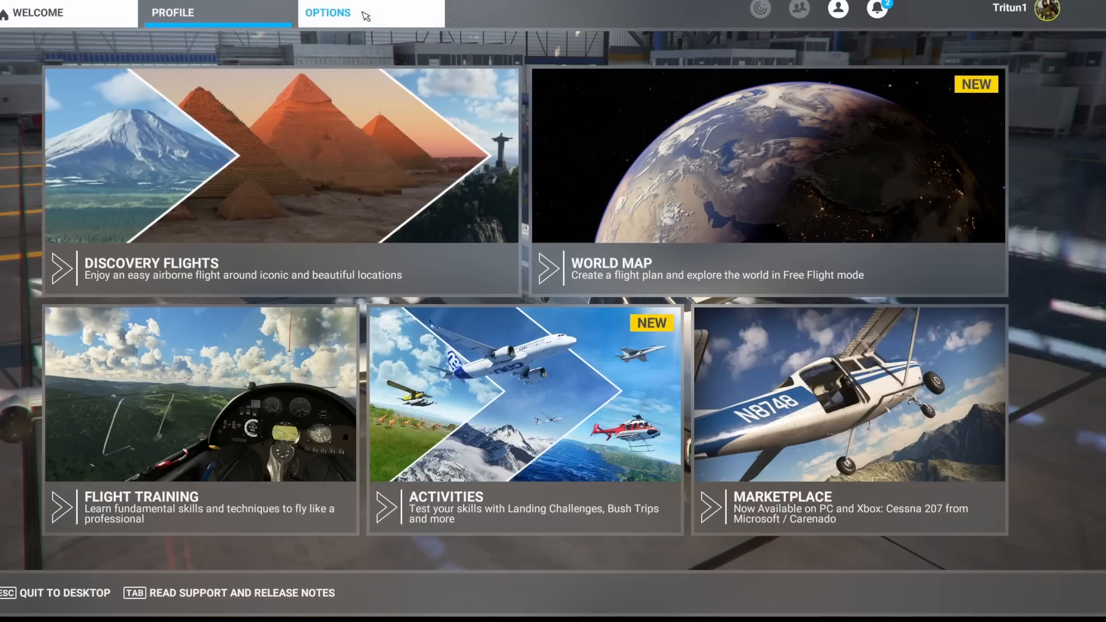
# Step: Verify in Data settings that rolling cache is ON with a 10 GiB limit, then go back
pyautogui.click(327, 12)
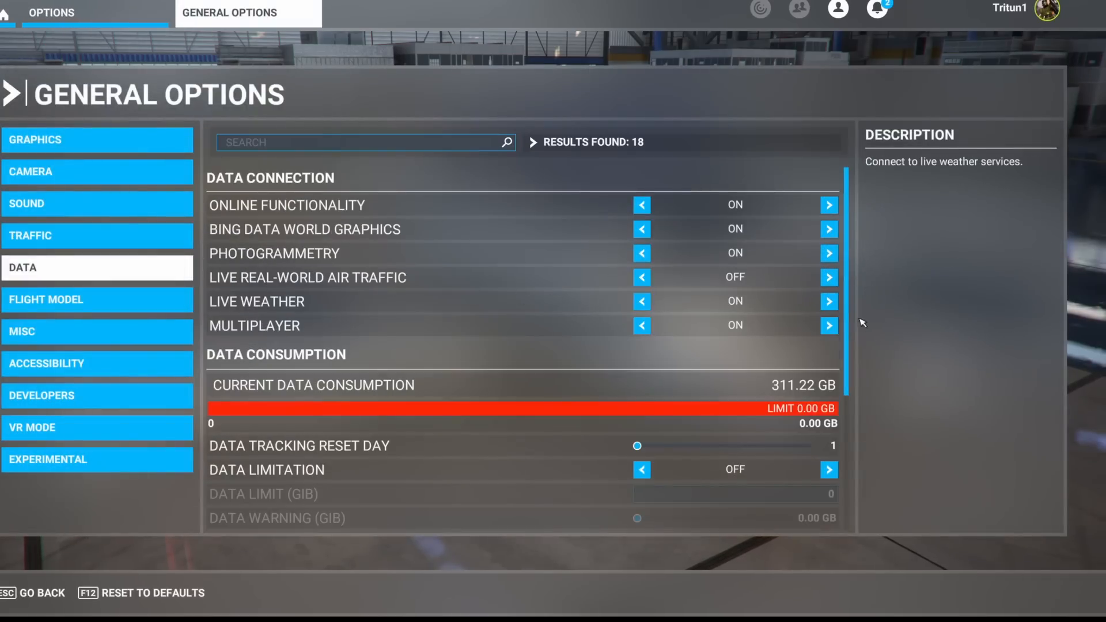
pyautogui.scroll(-3)
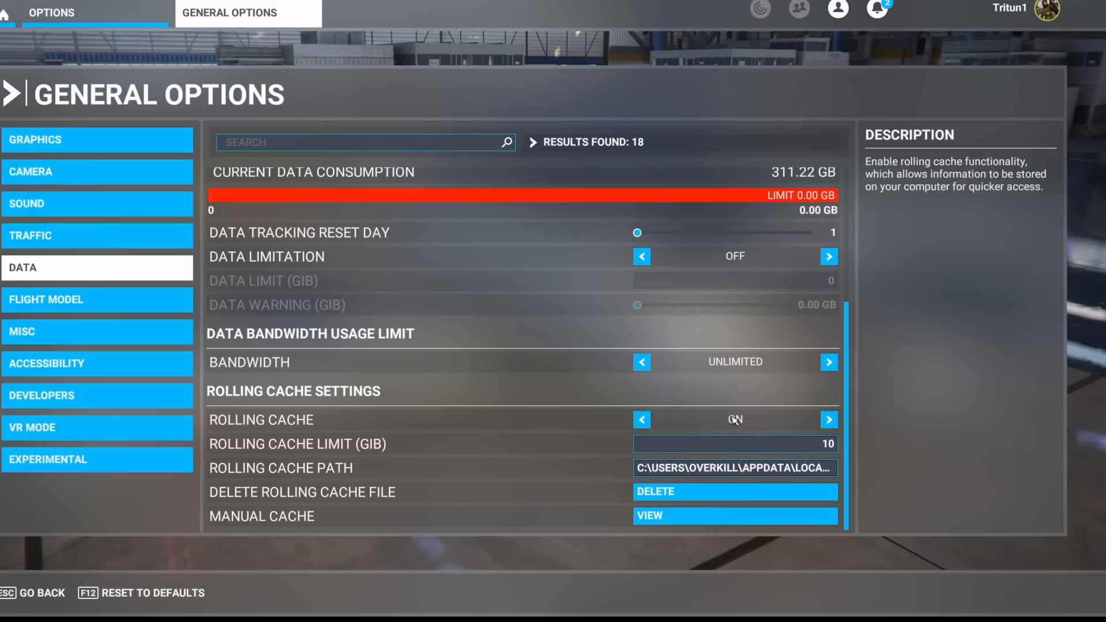
pyautogui.click(829, 420)
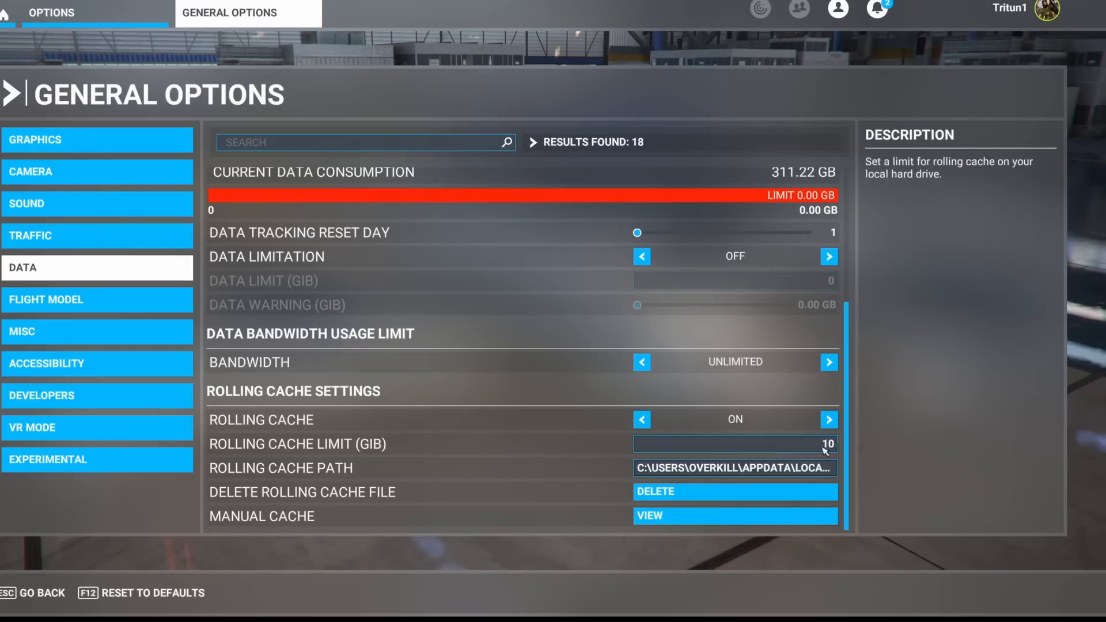
pyautogui.click(733, 444)
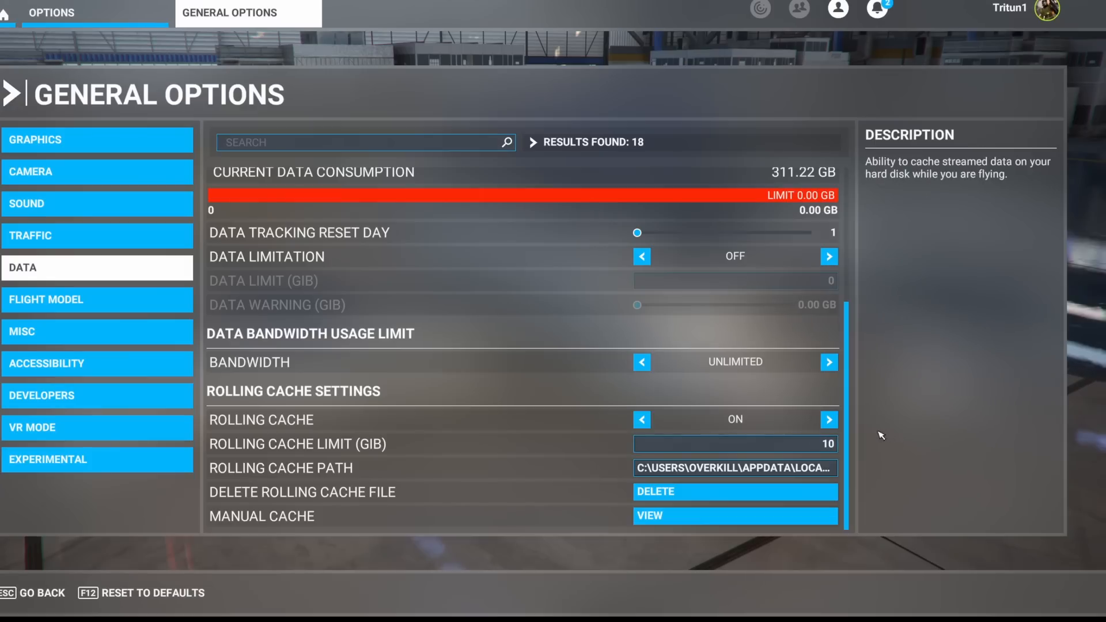
pyautogui.click(733, 444)
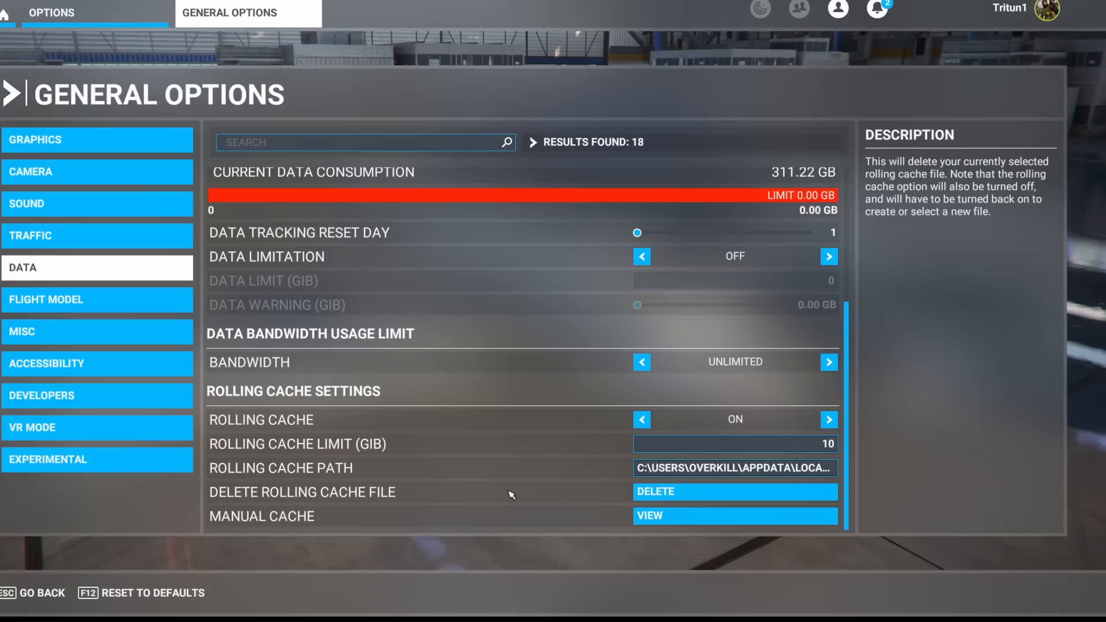
pyautogui.moveTo(504, 492)
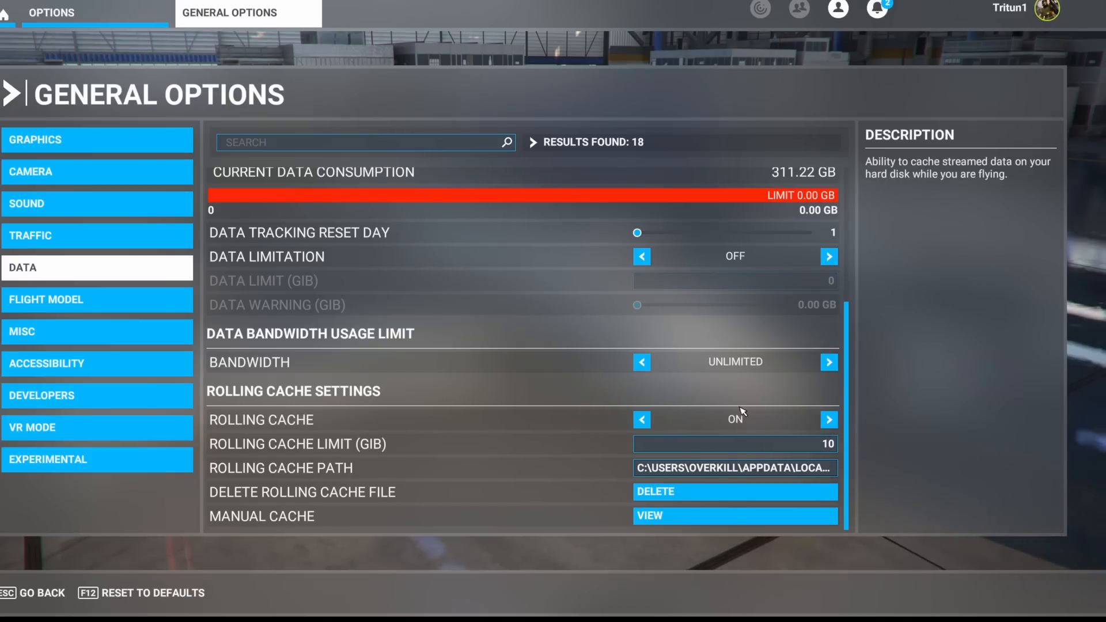
pyautogui.click(33, 592)
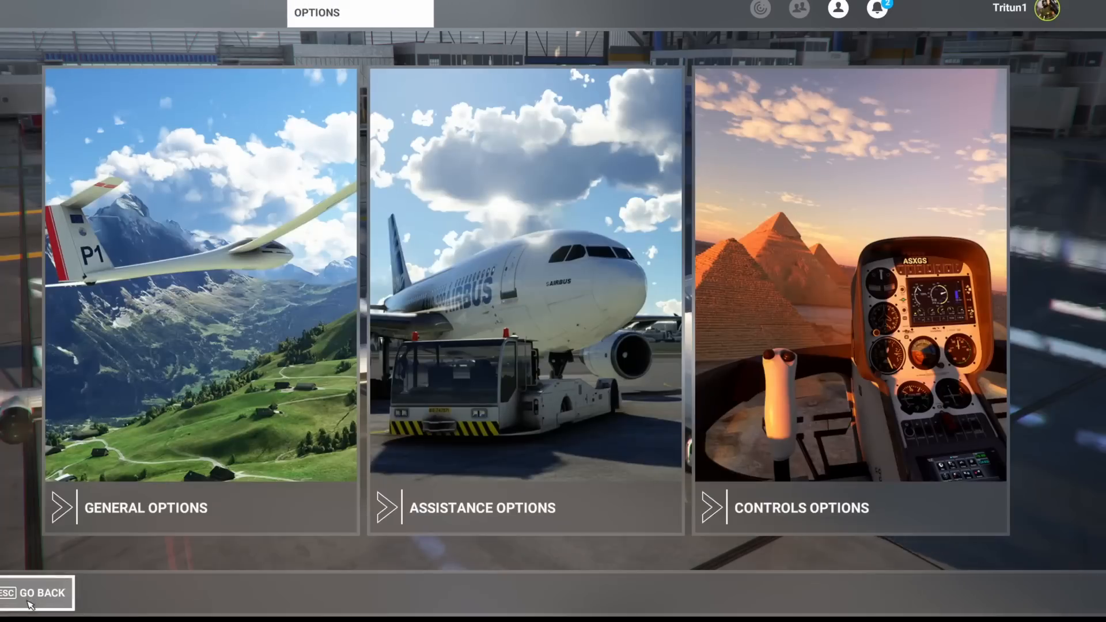
# Step: Go back to the Welcome screen with Discovery Flights, World Map and Flight Training
pyautogui.click(37, 593)
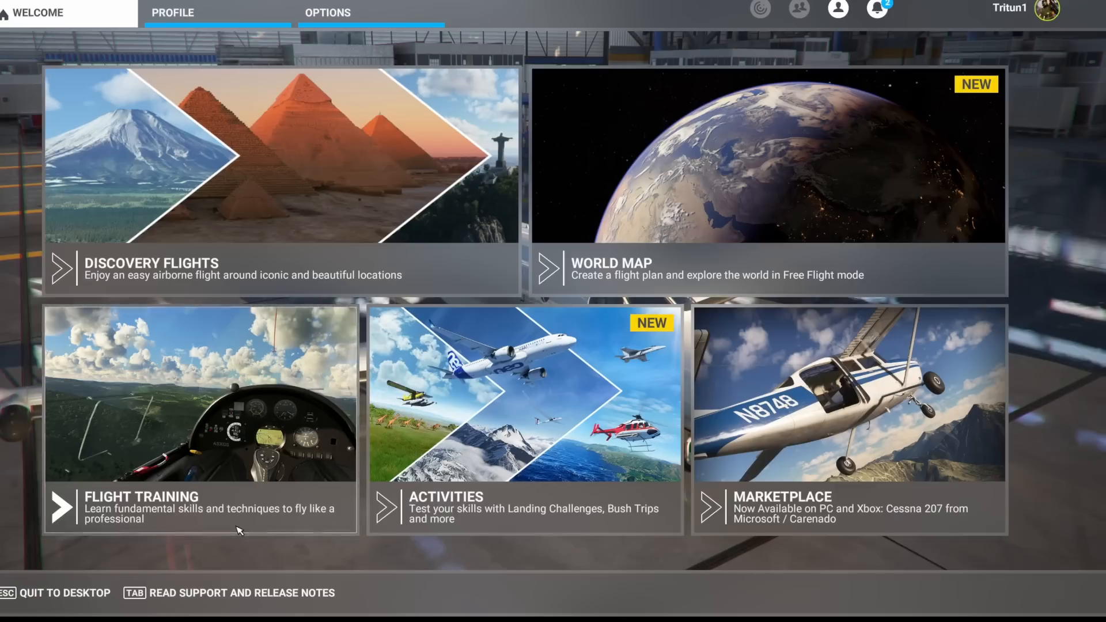
pyautogui.moveTo(237, 530)
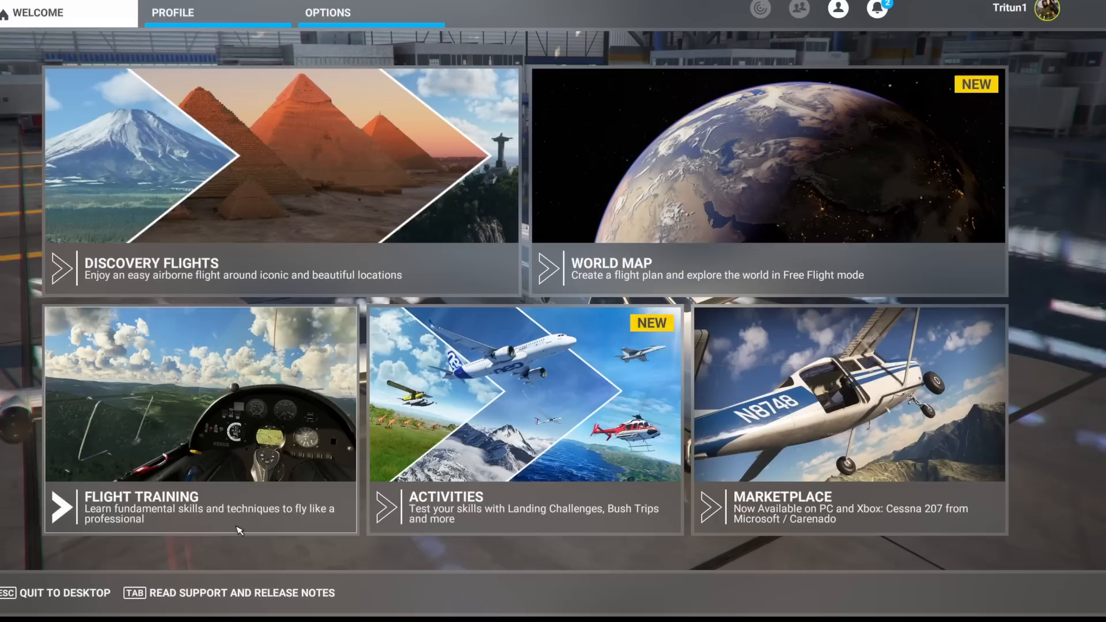
pyautogui.moveTo(240, 528)
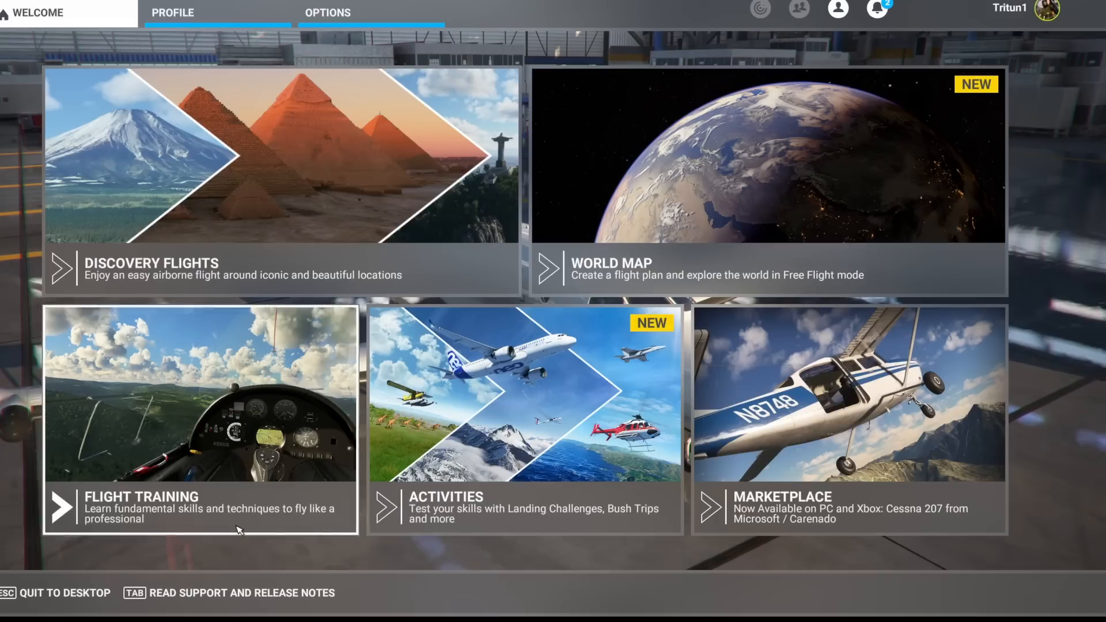